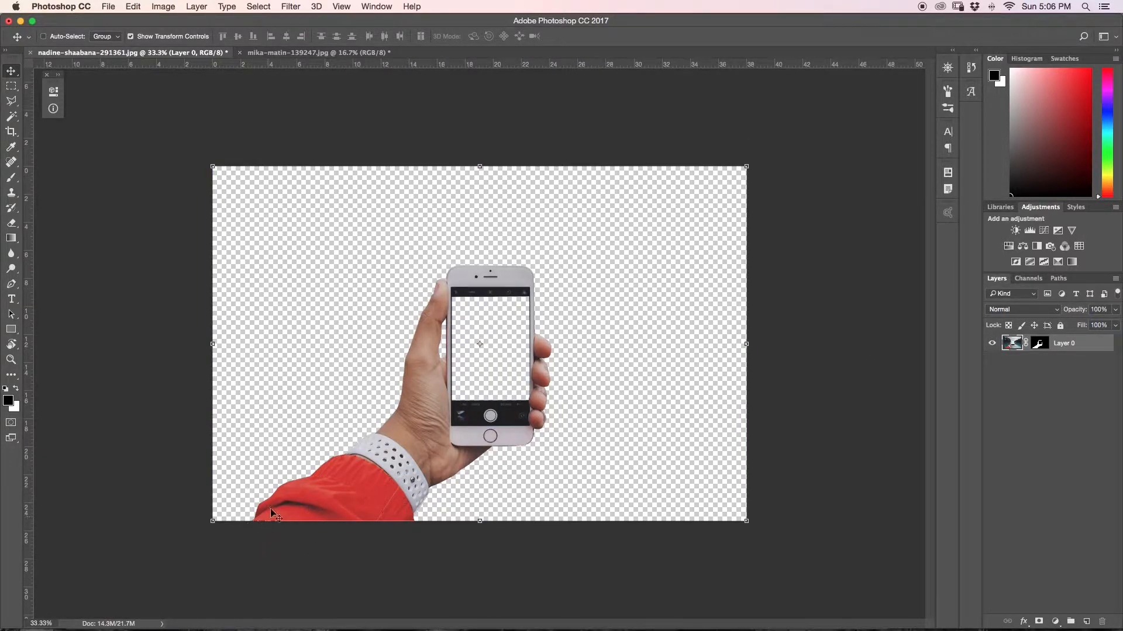
mouse_move(457, 309)
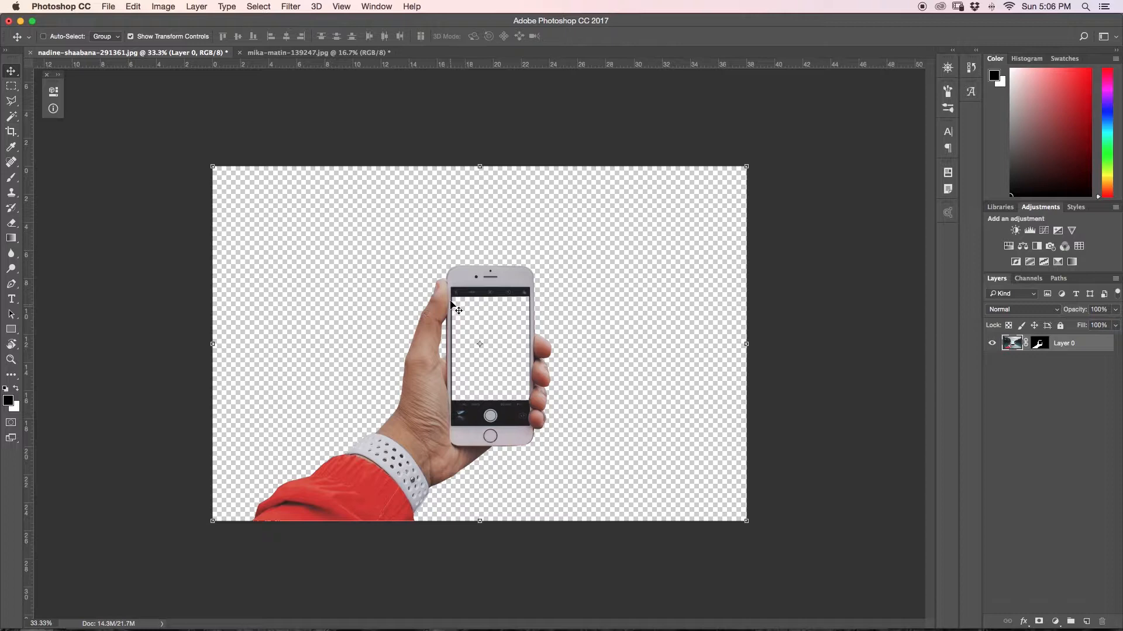
mouse_move(491, 328)
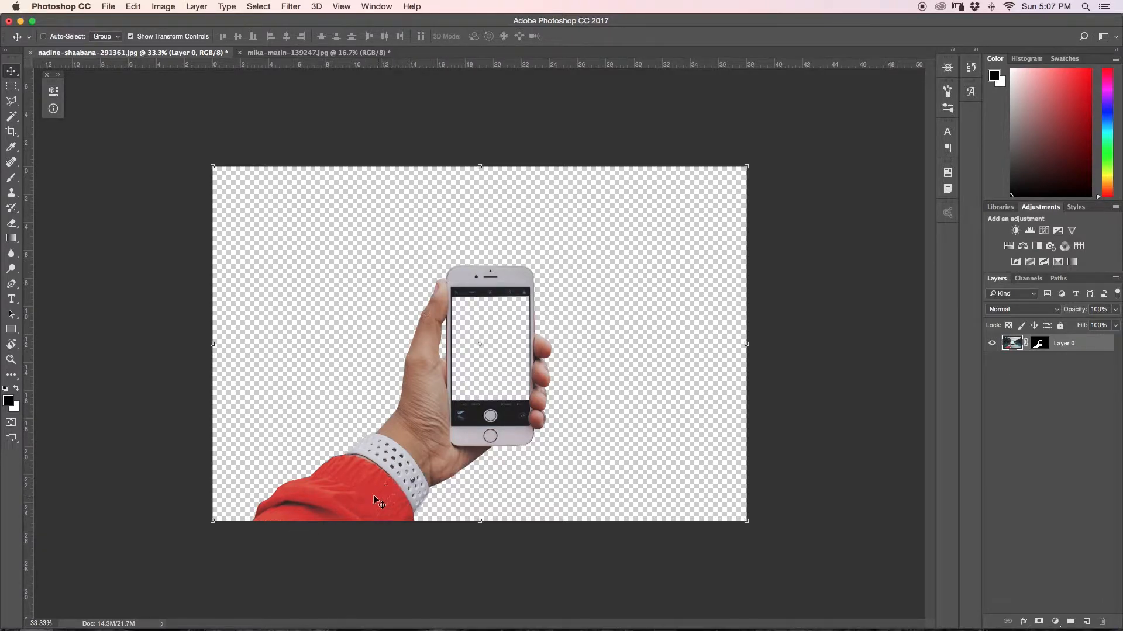
mouse_move(501, 394)
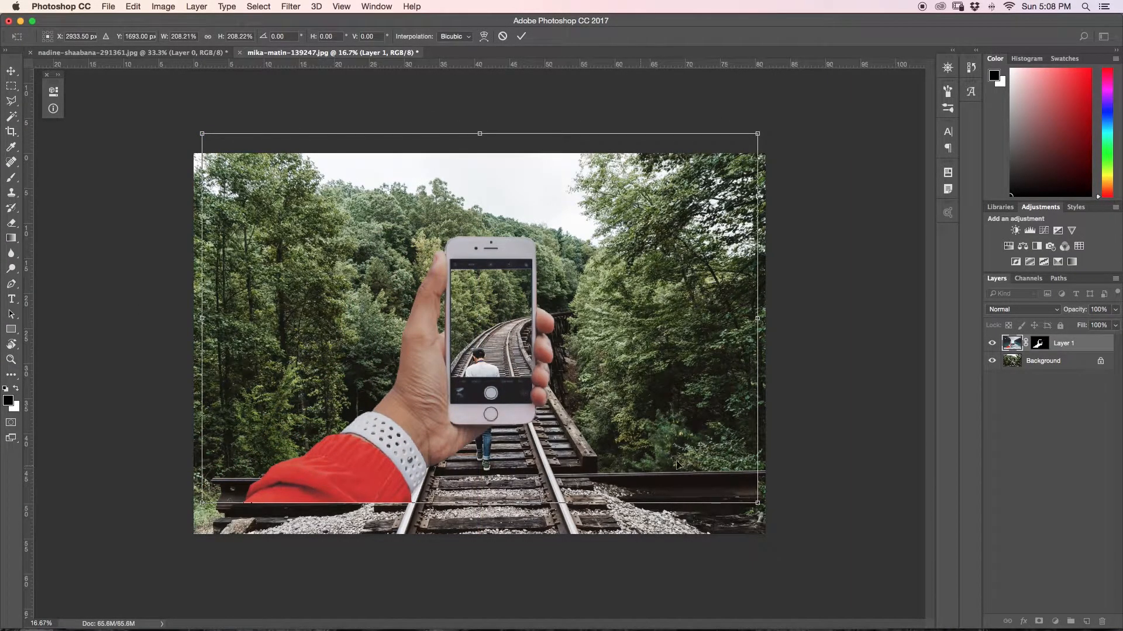
mouse_move(546, 409)
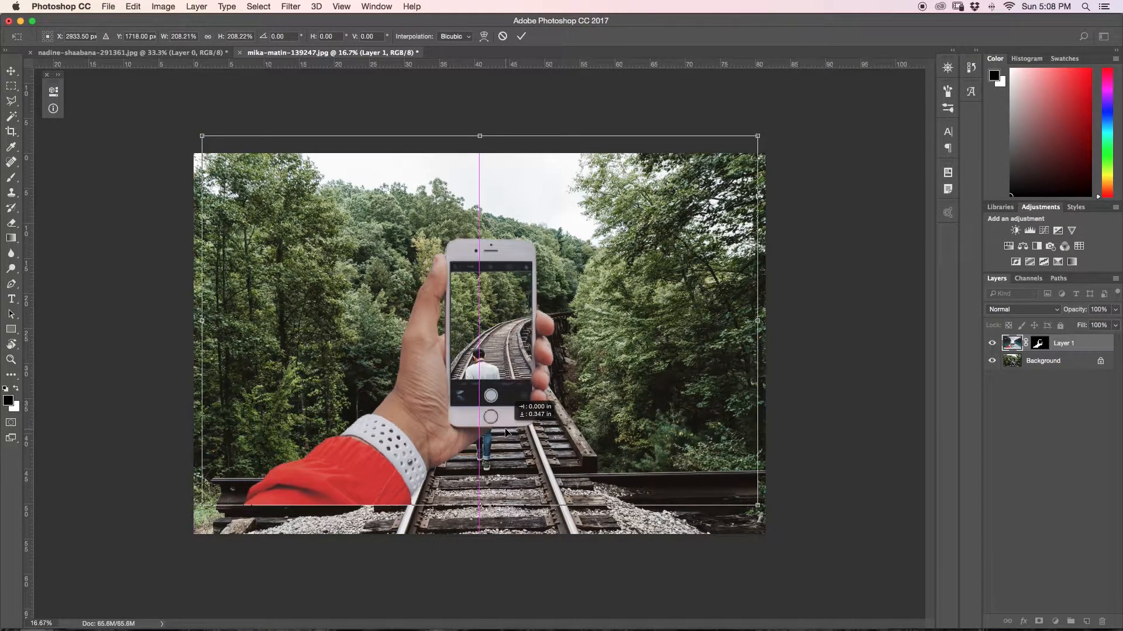
Commit the hand scaled to about 208% and centred, then rename its layer 'iphone'.
left_click(521, 36)
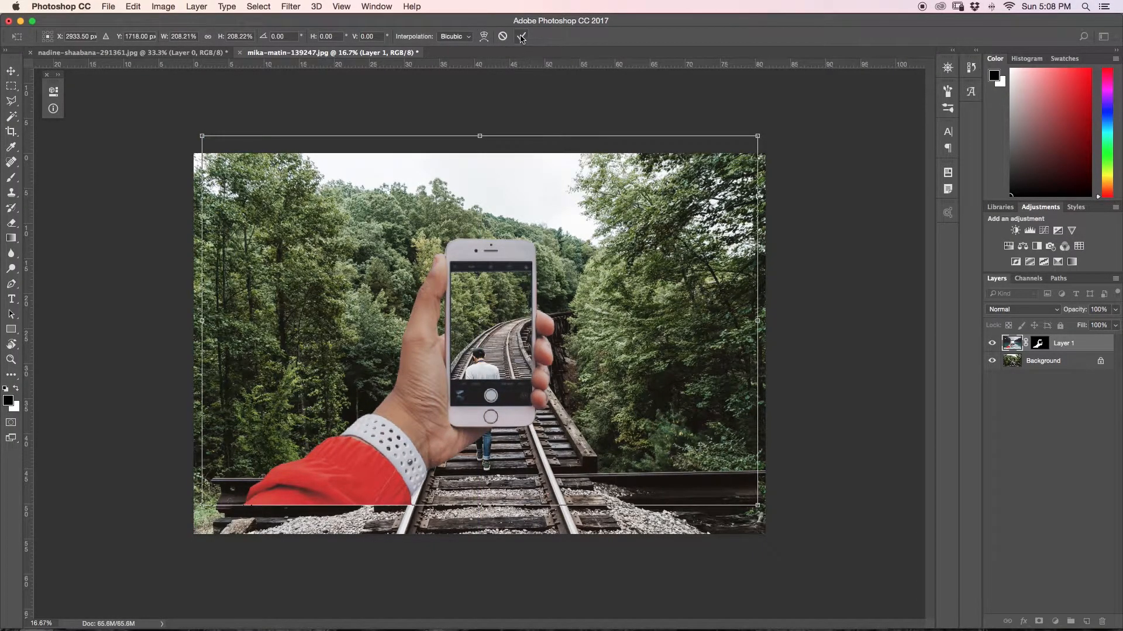
left_click(12, 70)
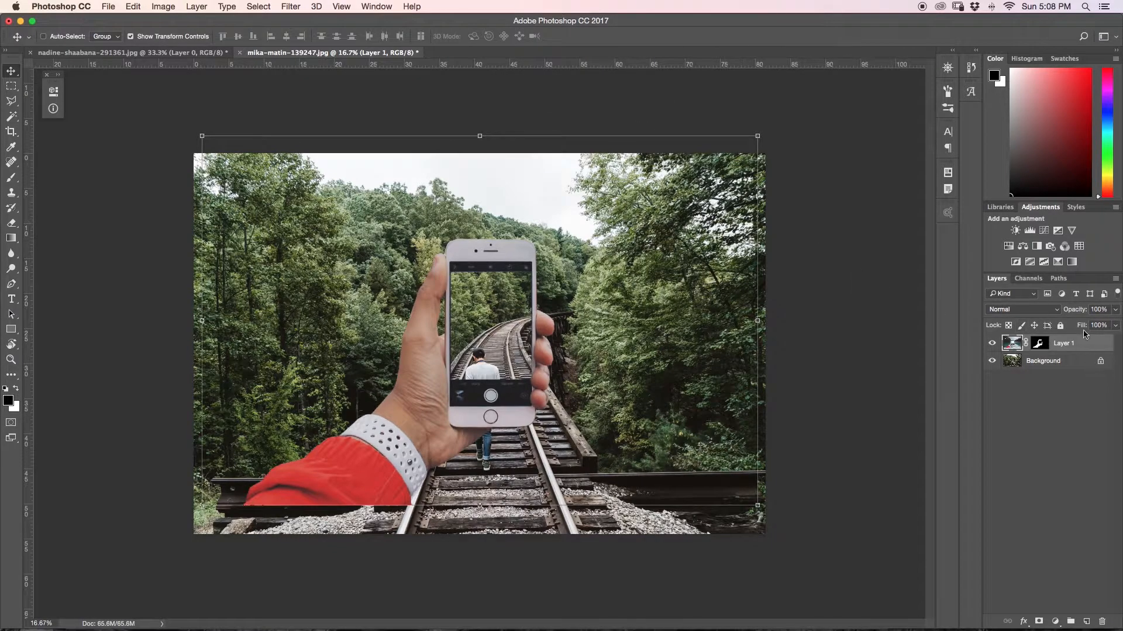
double_click(1064, 343)
type("iphone")
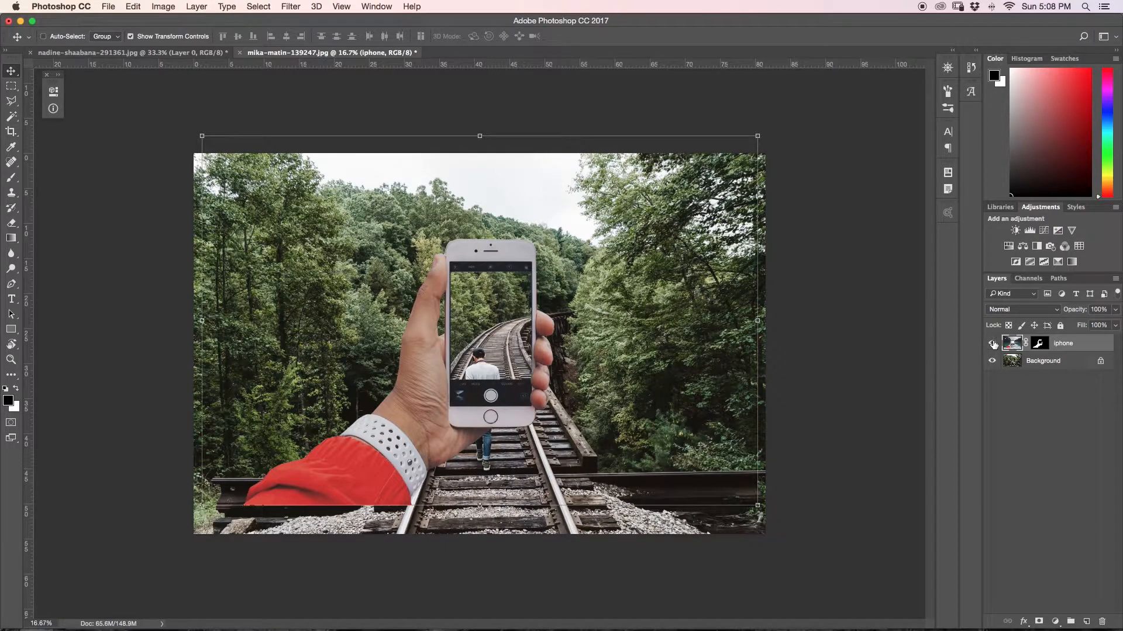
Hide the iphone layer and duplicate the Background photo layer with Cmd+J.
left_click(992, 344)
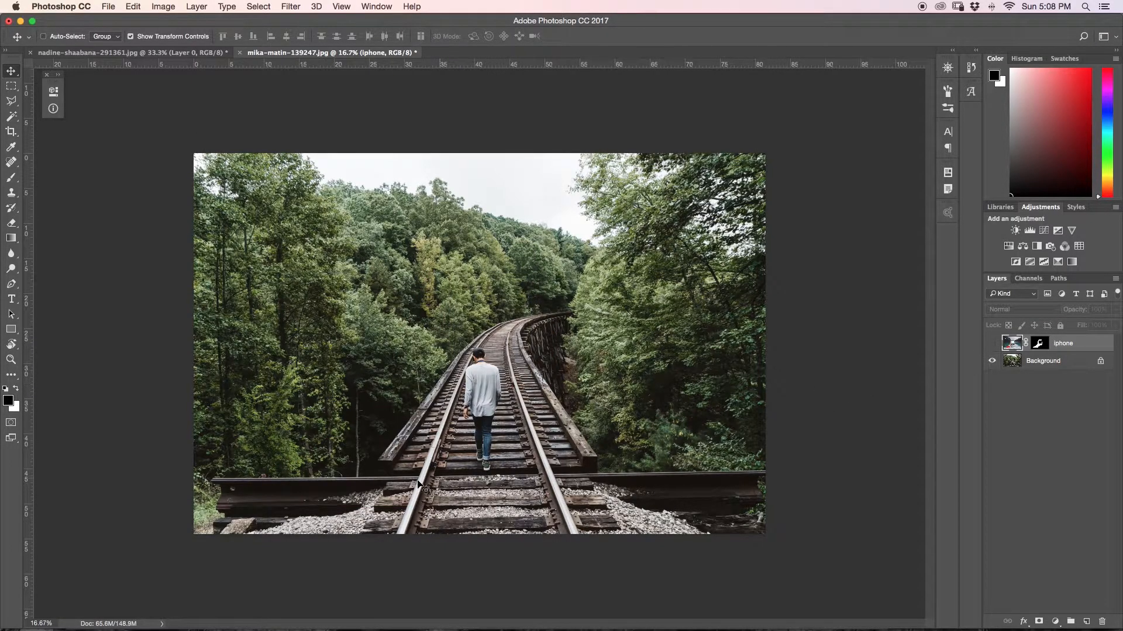
mouse_move(218, 531)
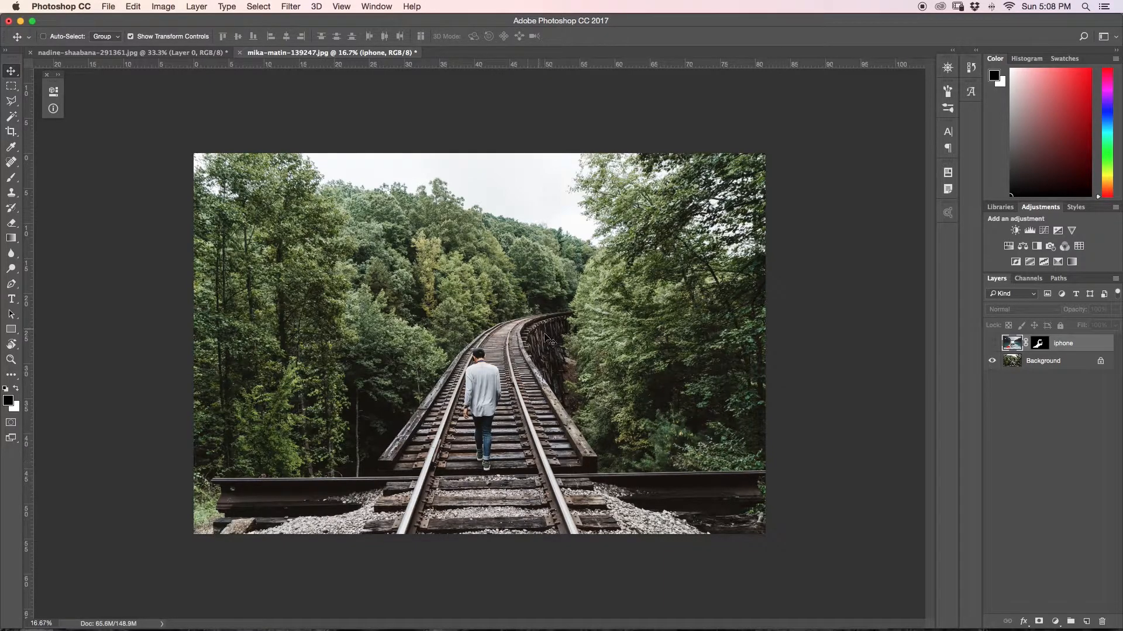
mouse_move(540, 344)
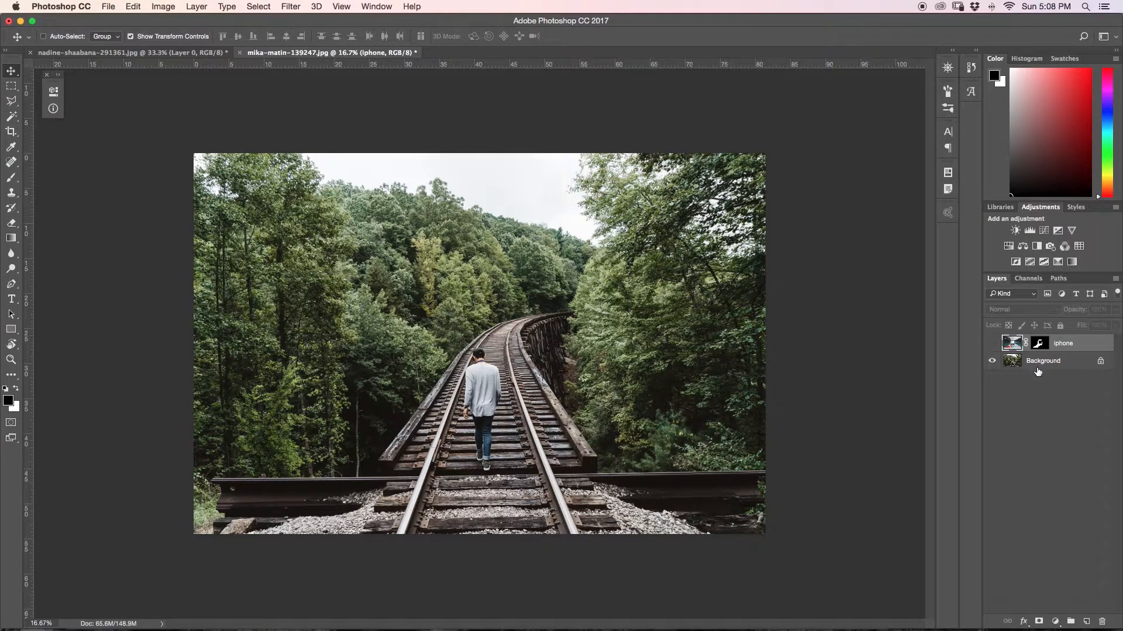
left_click(1043, 361)
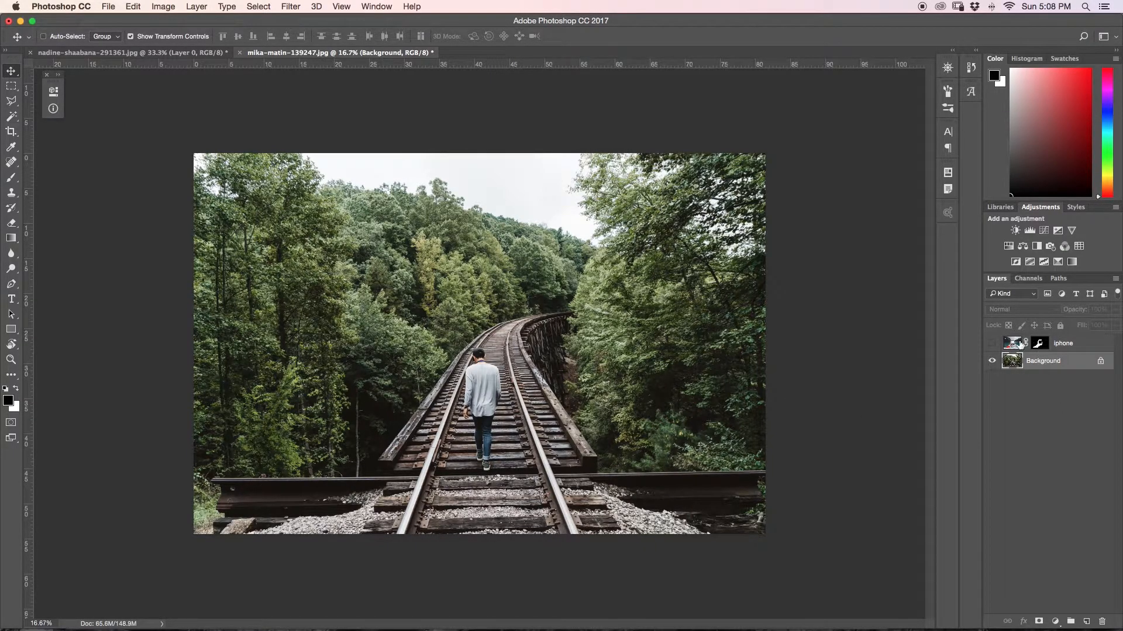
key("cmd+j")
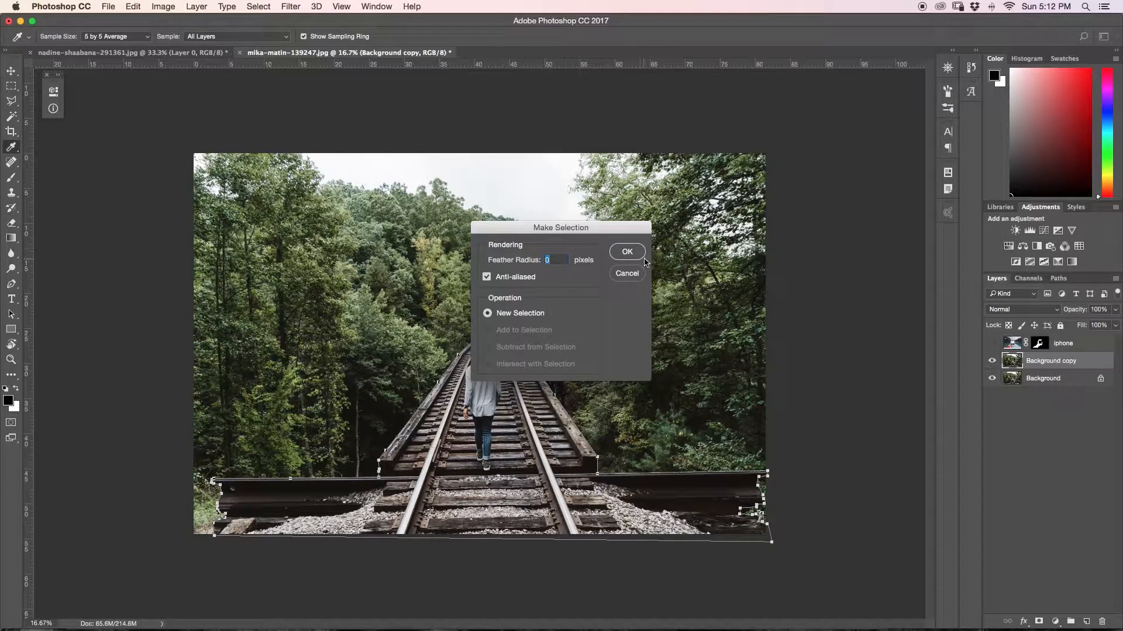
Mask the Background copy to the trestle selection and toggle layers to check the overlap.
left_click(625, 251)
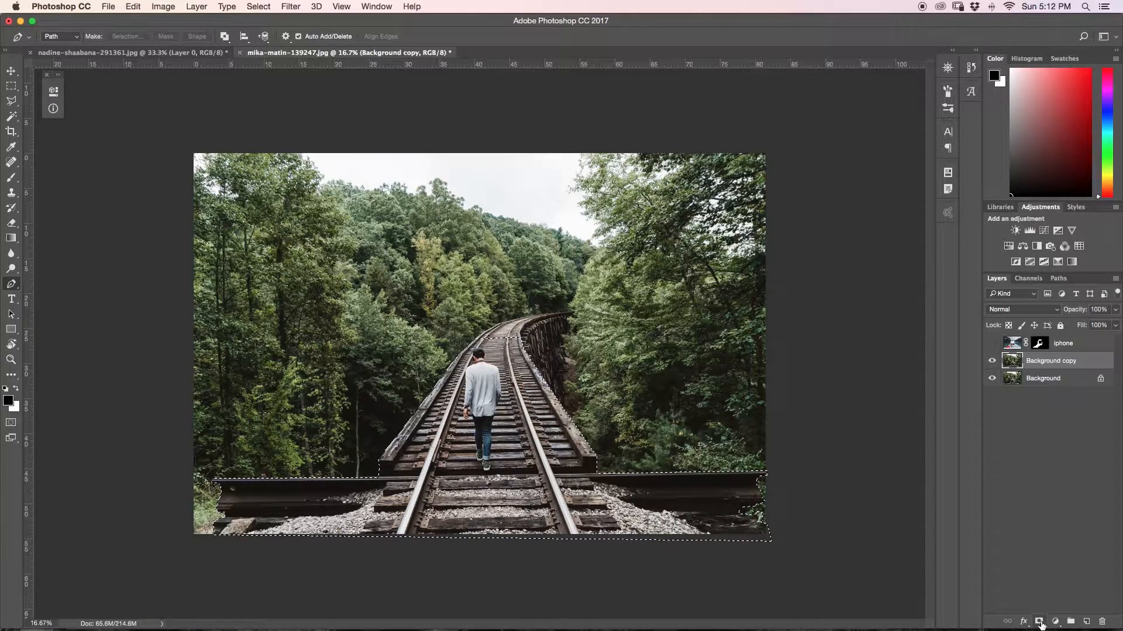
left_click(1053, 621)
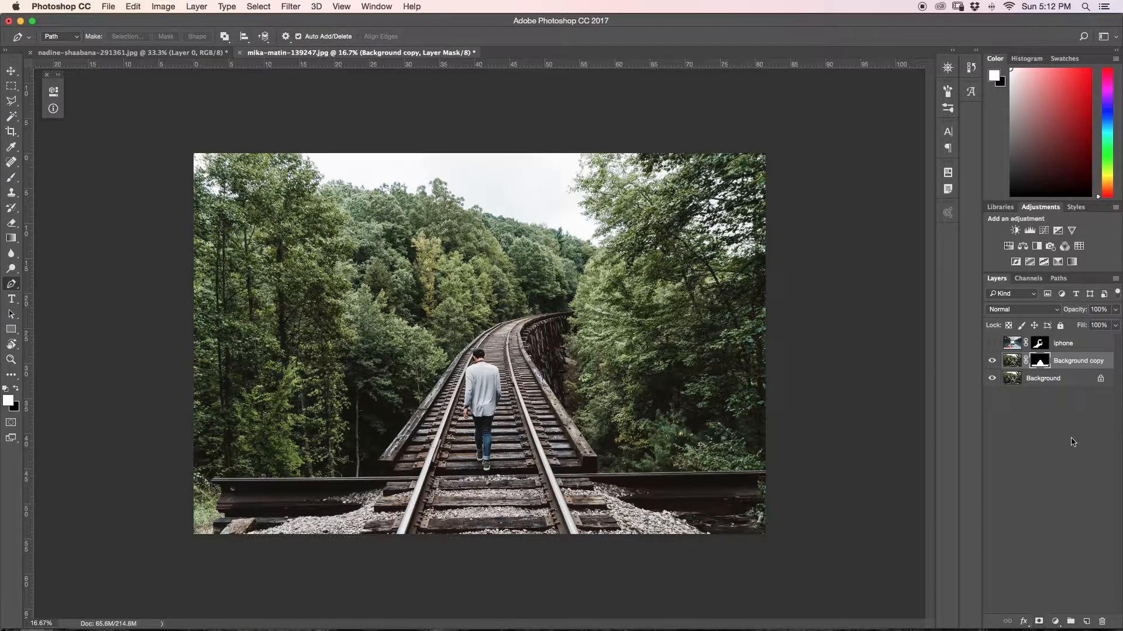
left_click(992, 378)
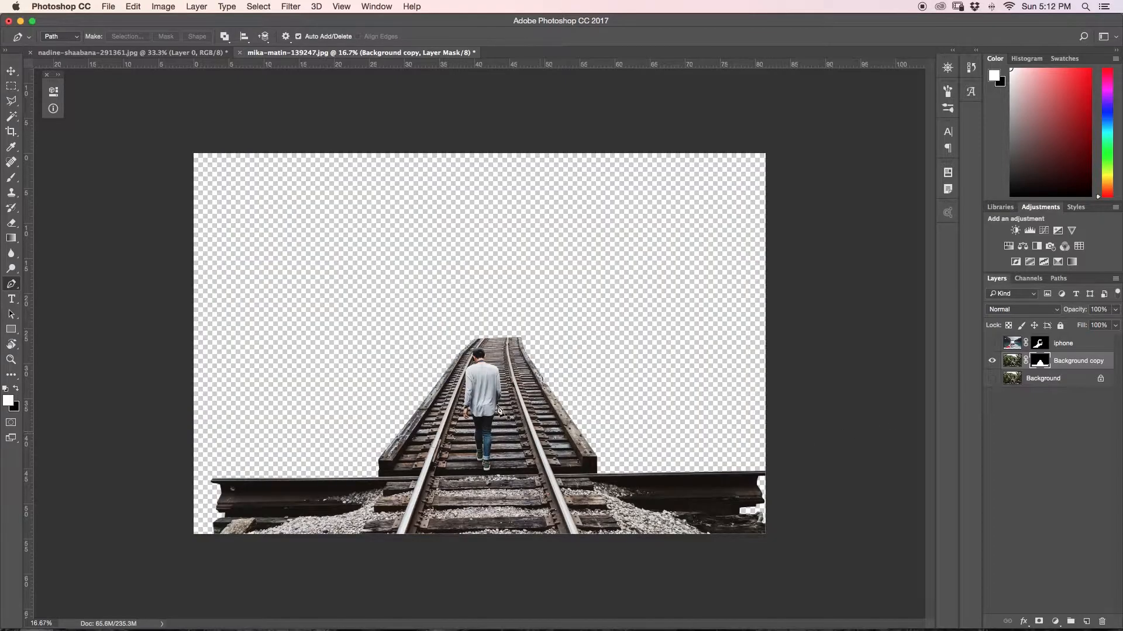
mouse_move(816, 472)
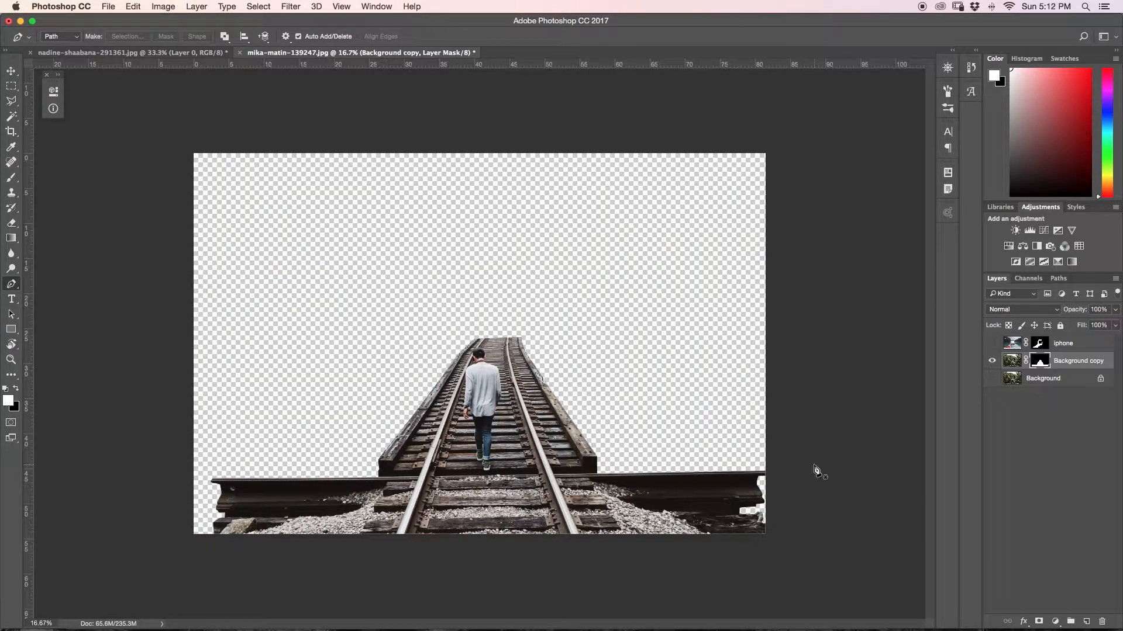
left_click(992, 344)
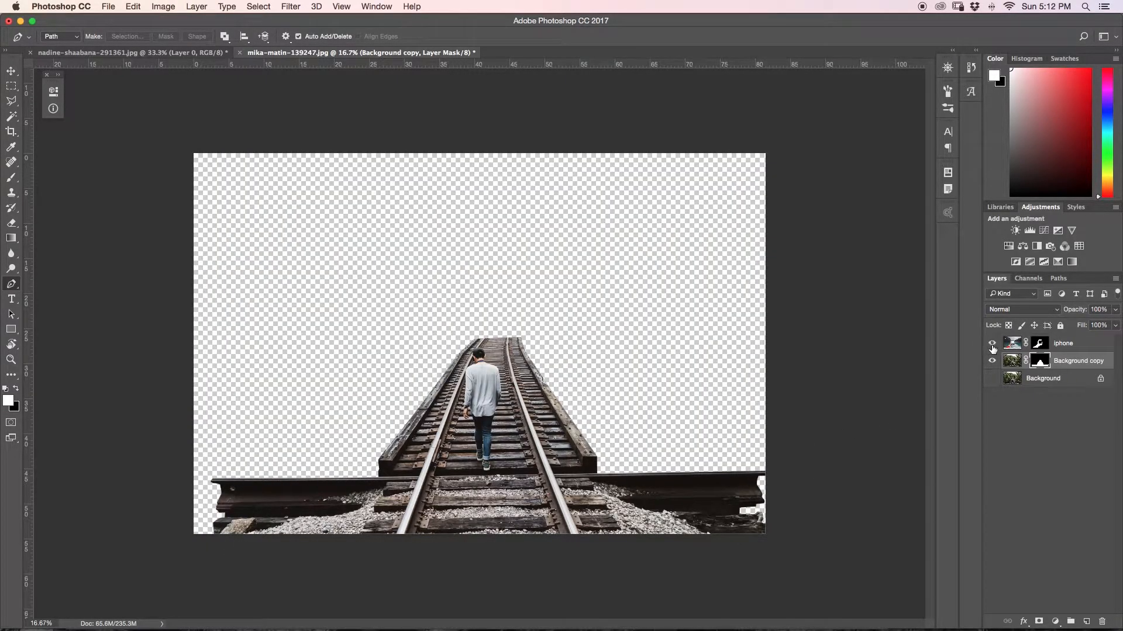
left_click(993, 343)
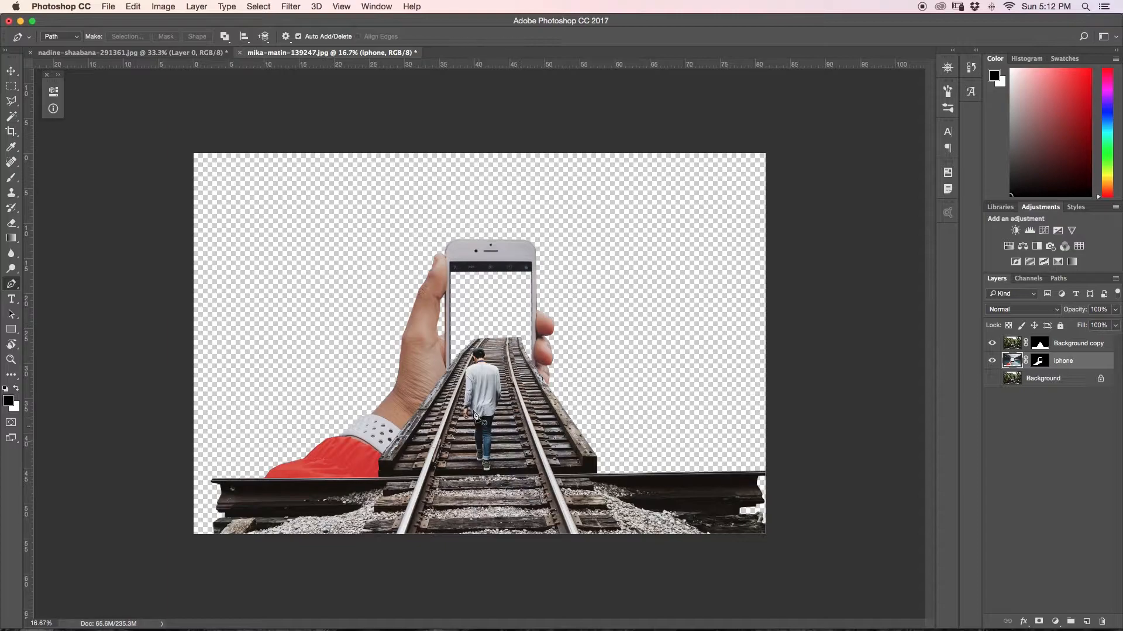
left_click(992, 378)
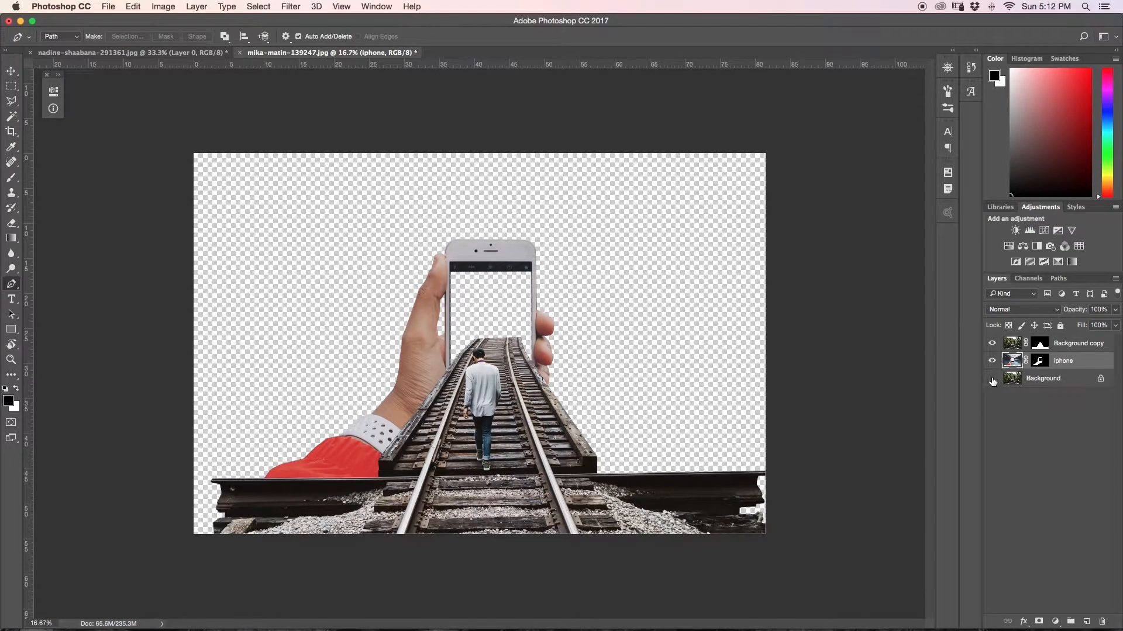
left_click(992, 379)
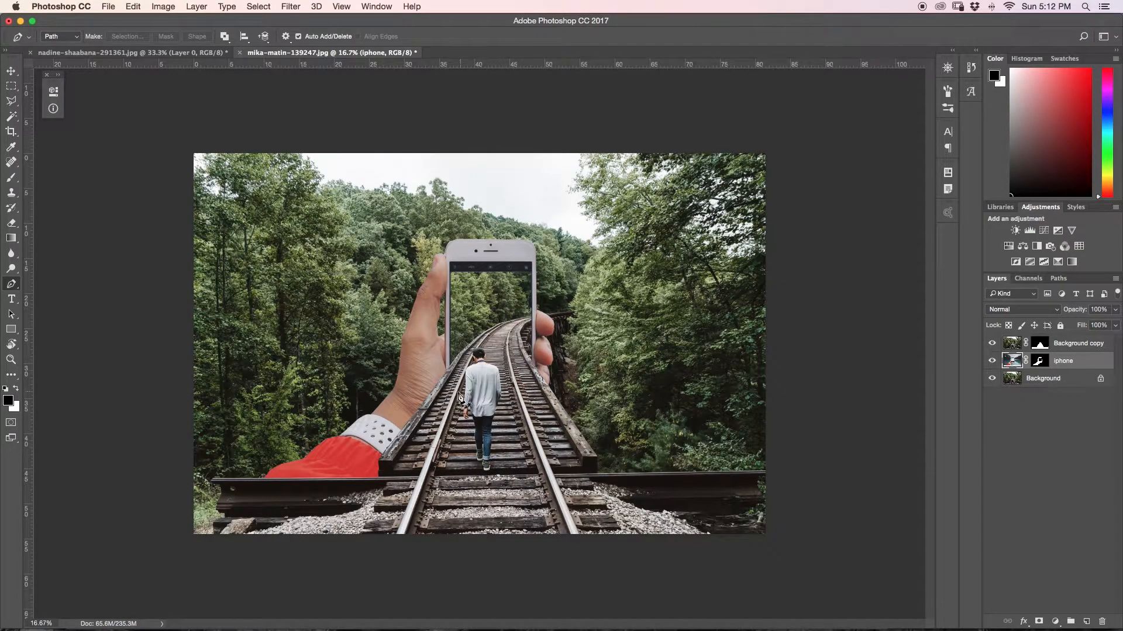
mouse_move(586, 239)
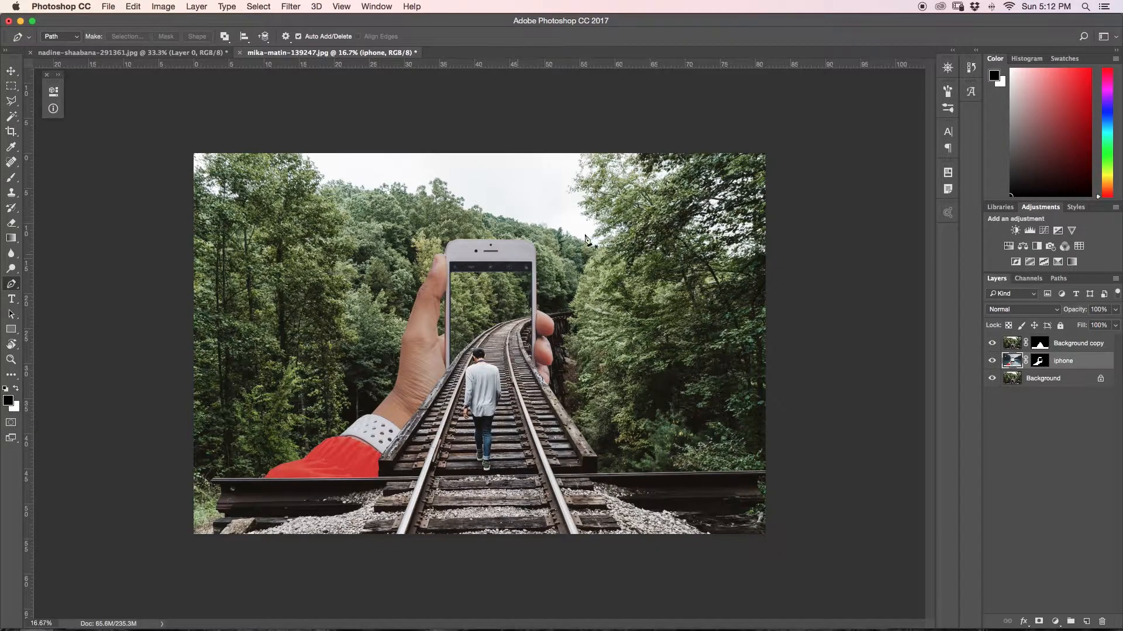
mouse_move(614, 234)
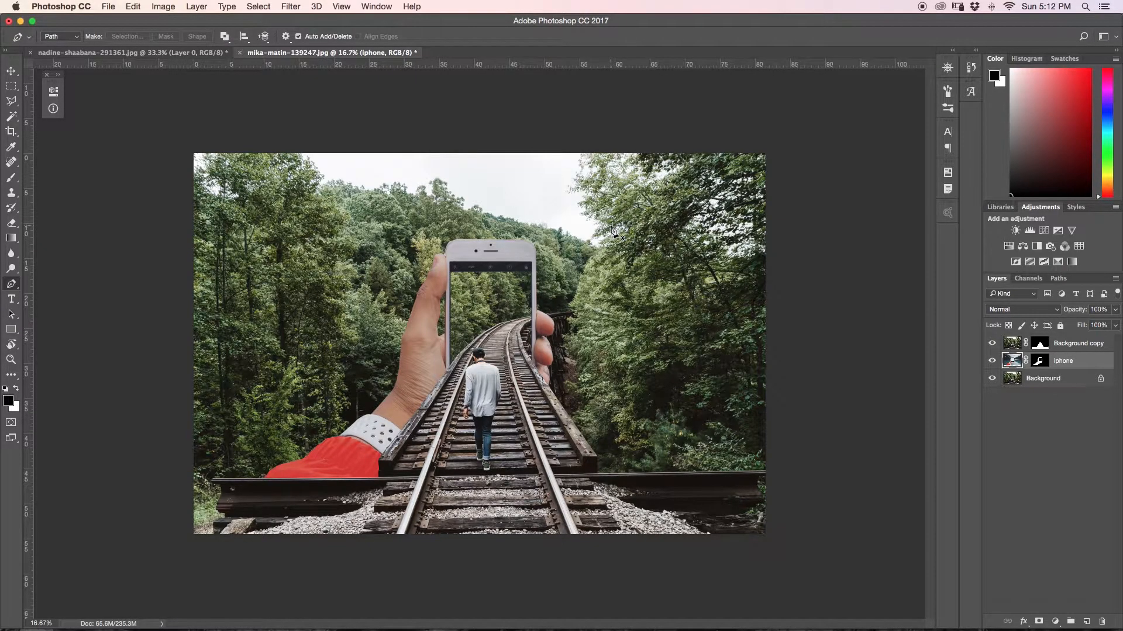
mouse_move(181, 450)
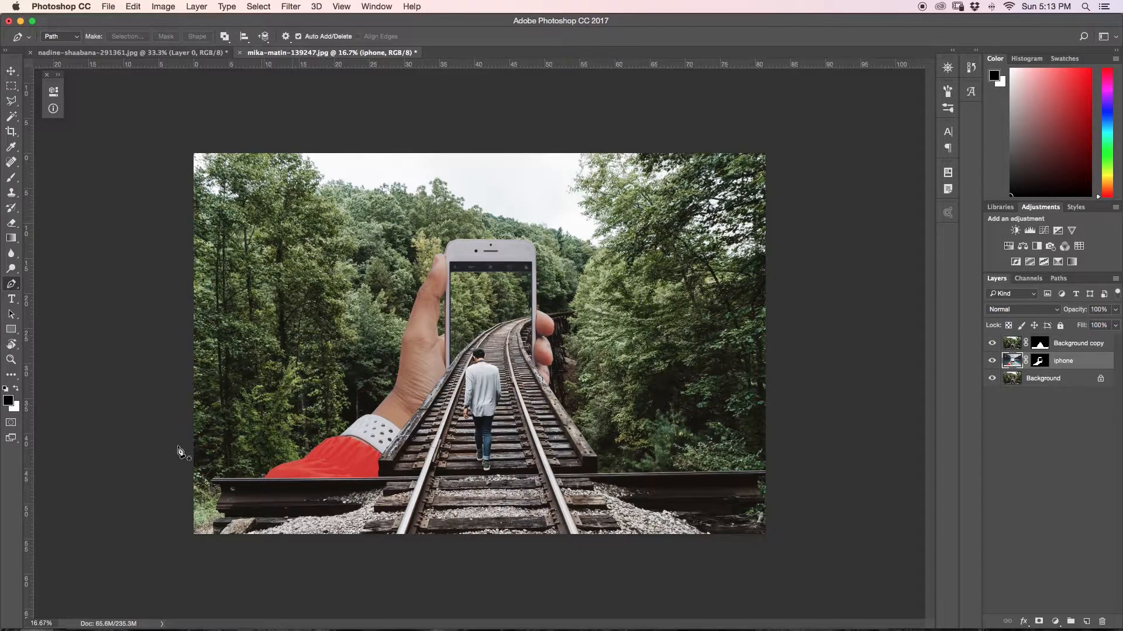
mouse_move(405, 230)
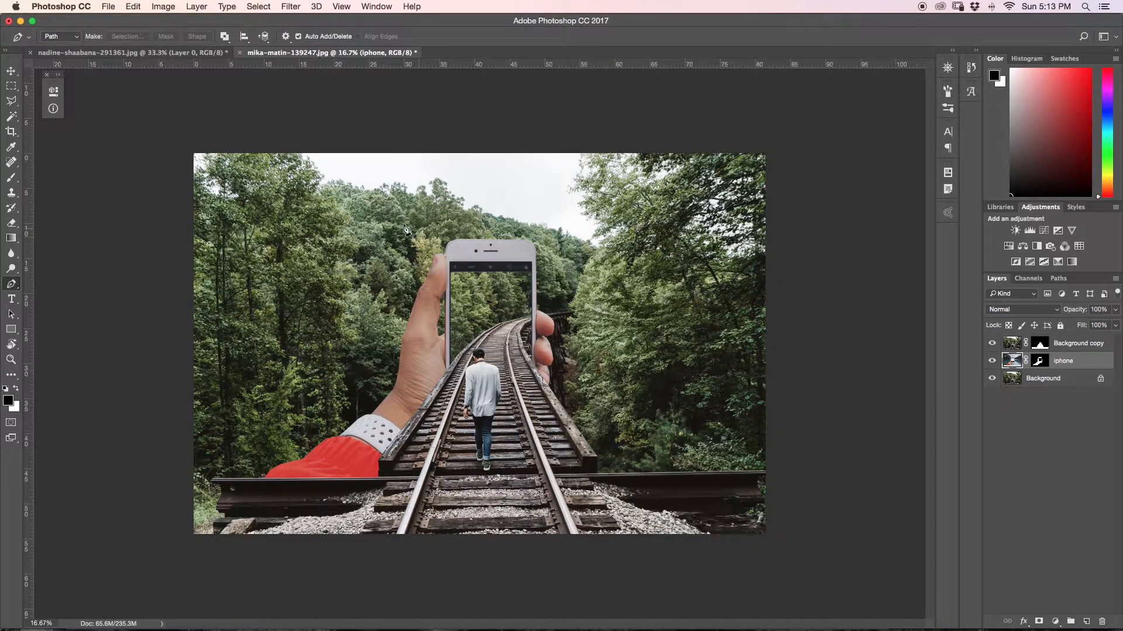
Commit the iphone layer enlarged to about 128% and repositioned toward the lower left.
left_click(11, 71)
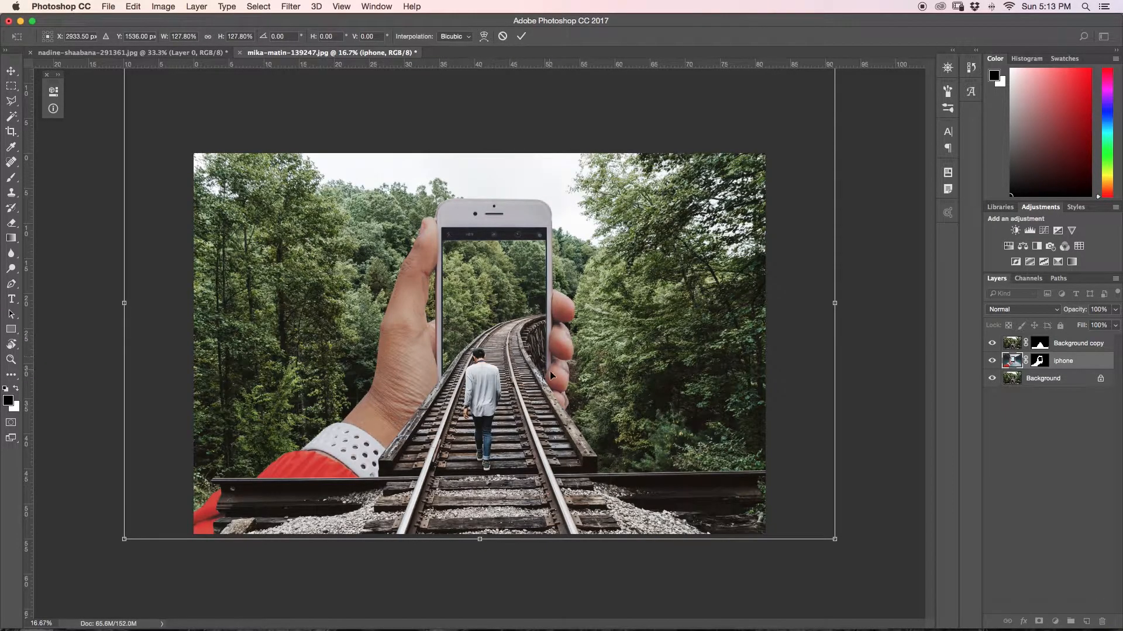
mouse_move(543, 369)
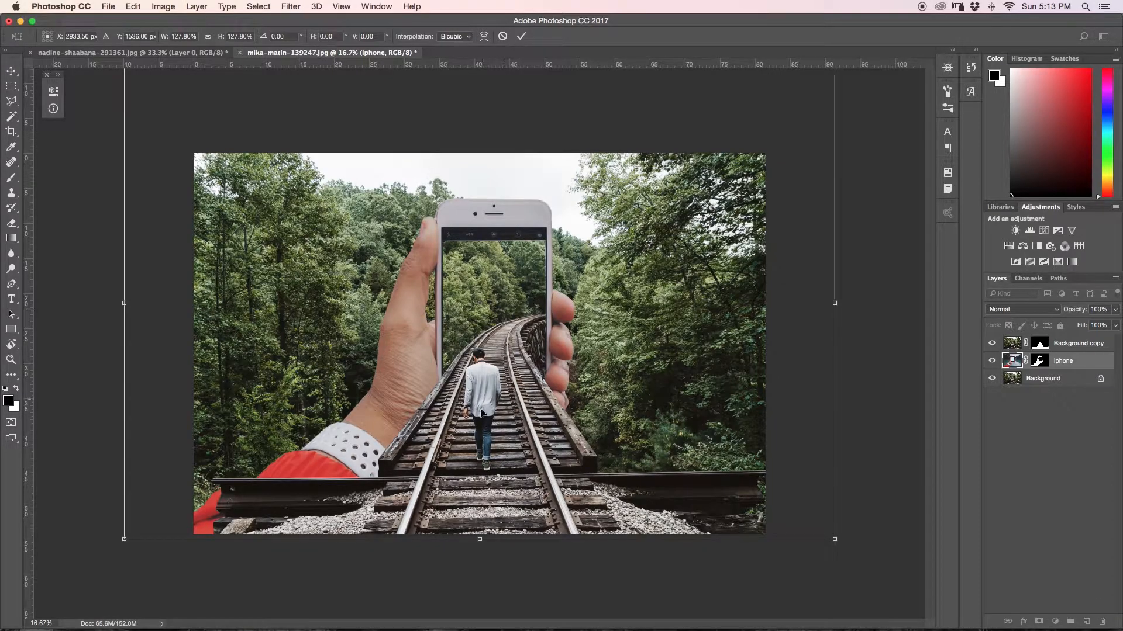
mouse_move(524, 61)
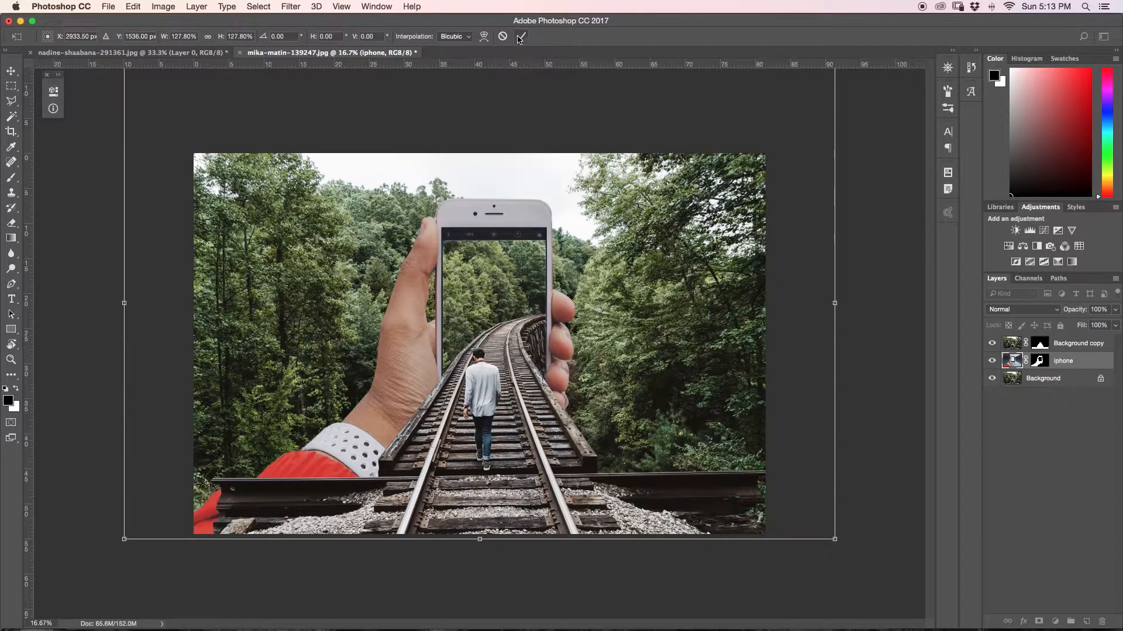
left_click(519, 36)
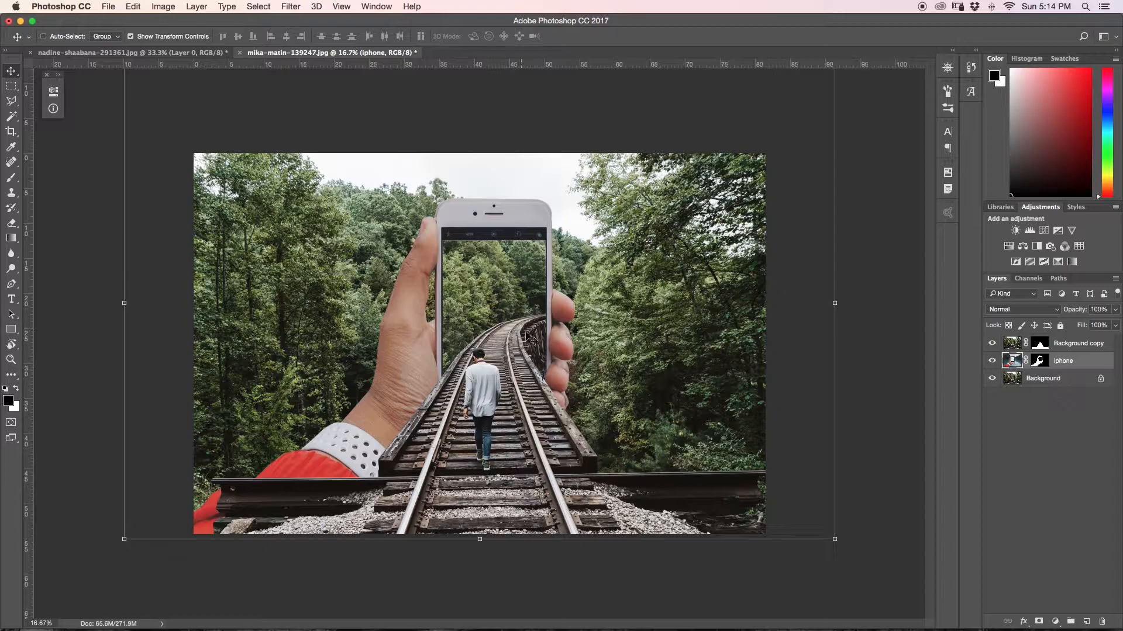
mouse_move(505, 418)
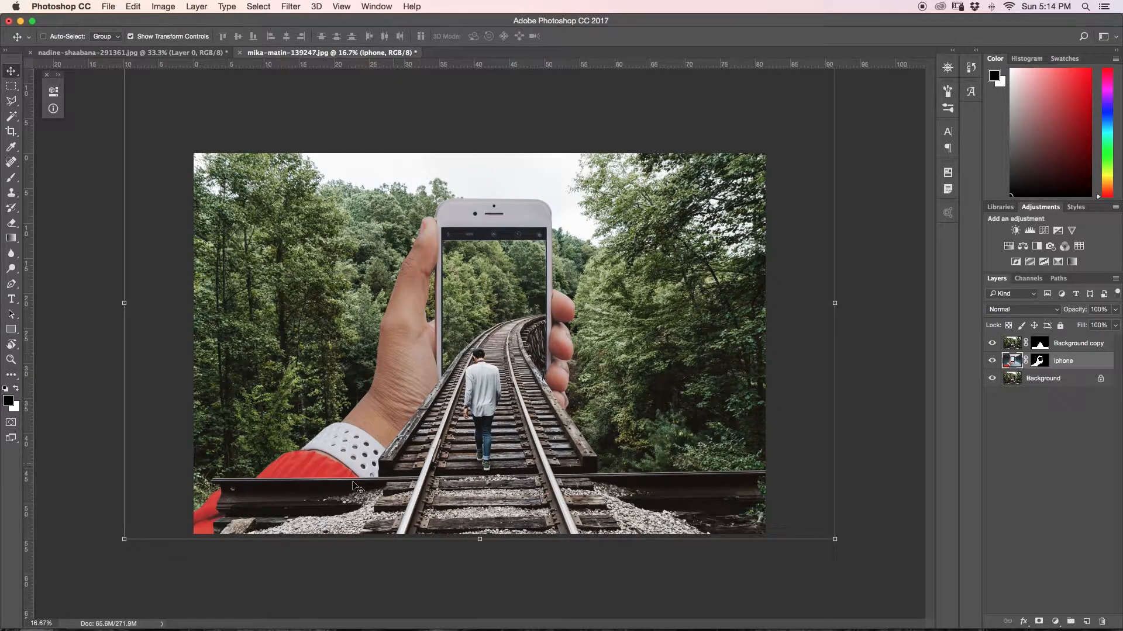
mouse_move(952, 276)
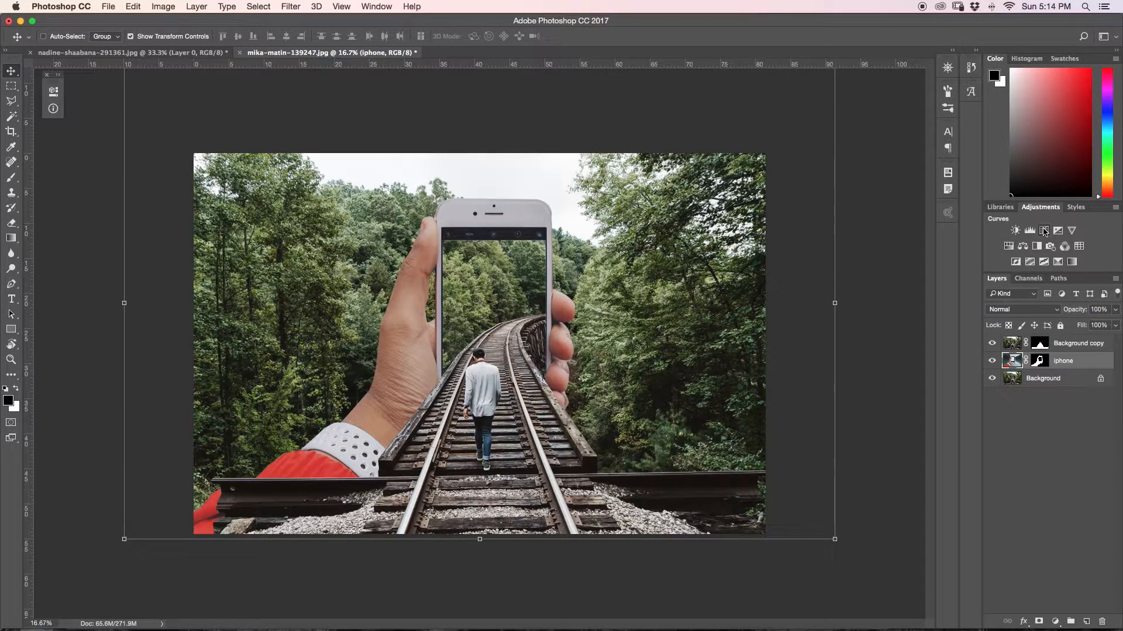
Add a Curves layer clipped to the hand with lowered shadows and raised highlights.
left_click(1014, 230)
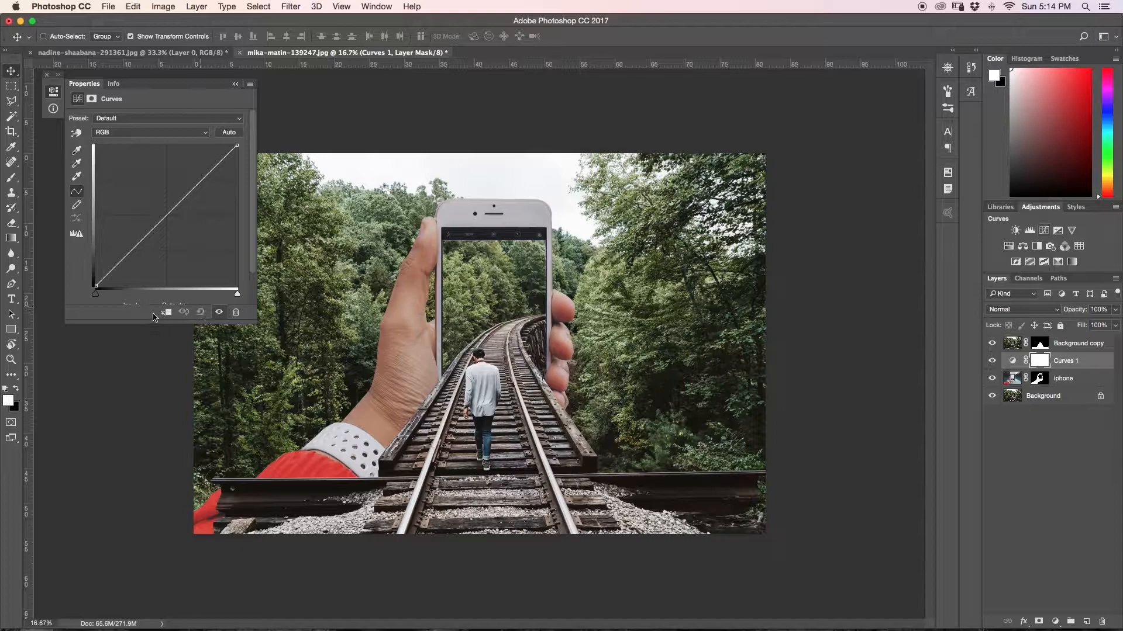
left_click(1049, 360)
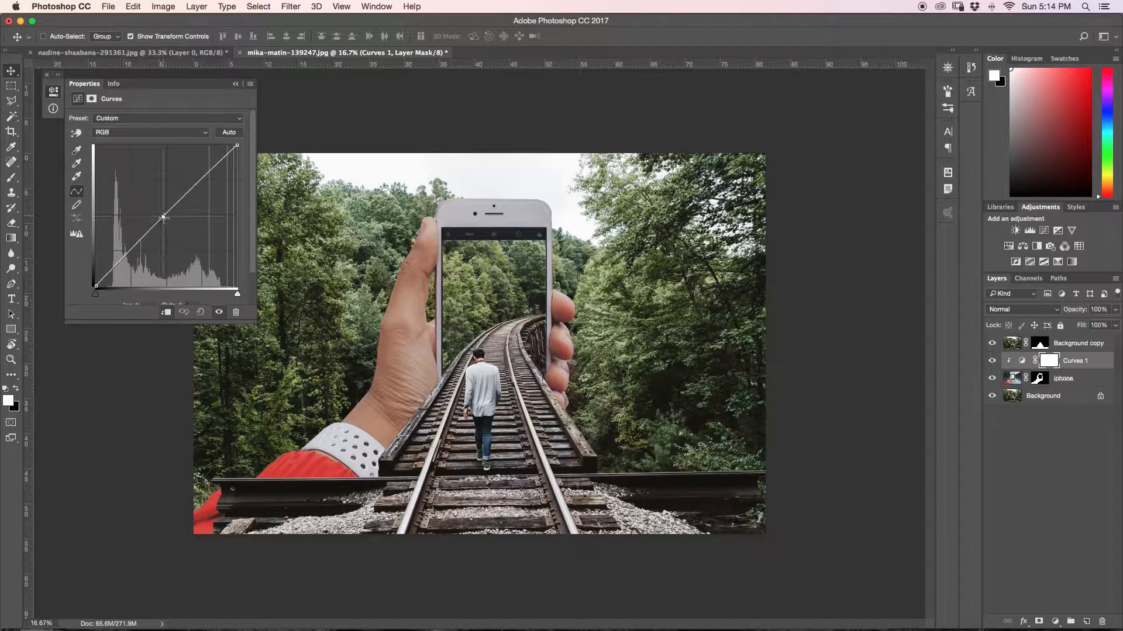
left_click_drag(163, 217, 166, 224)
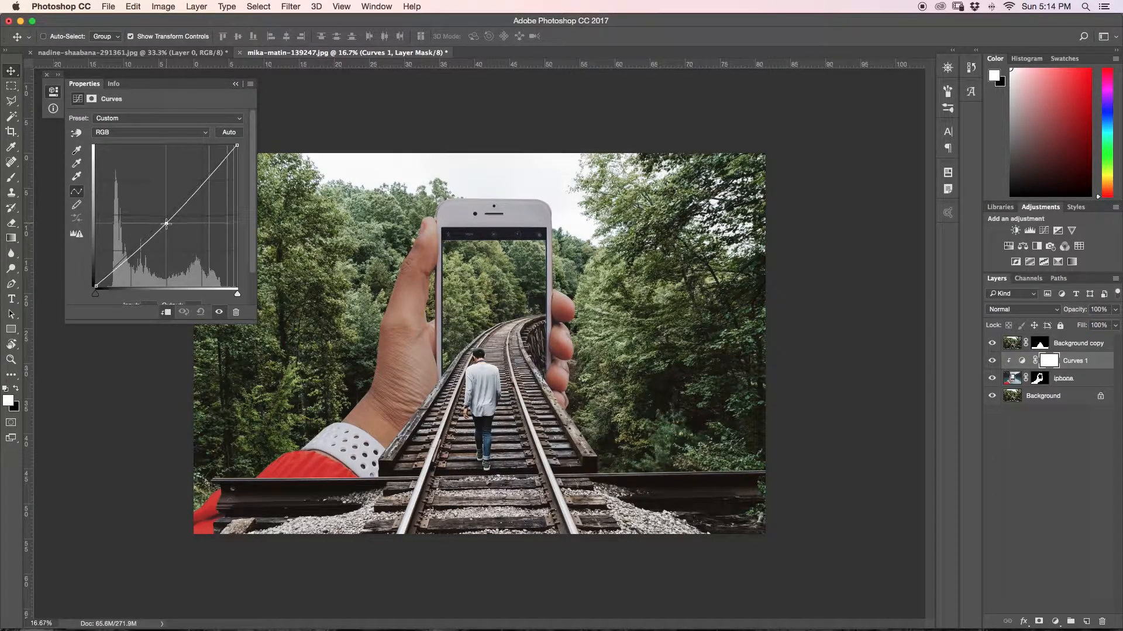
left_click_drag(166, 224, 169, 220)
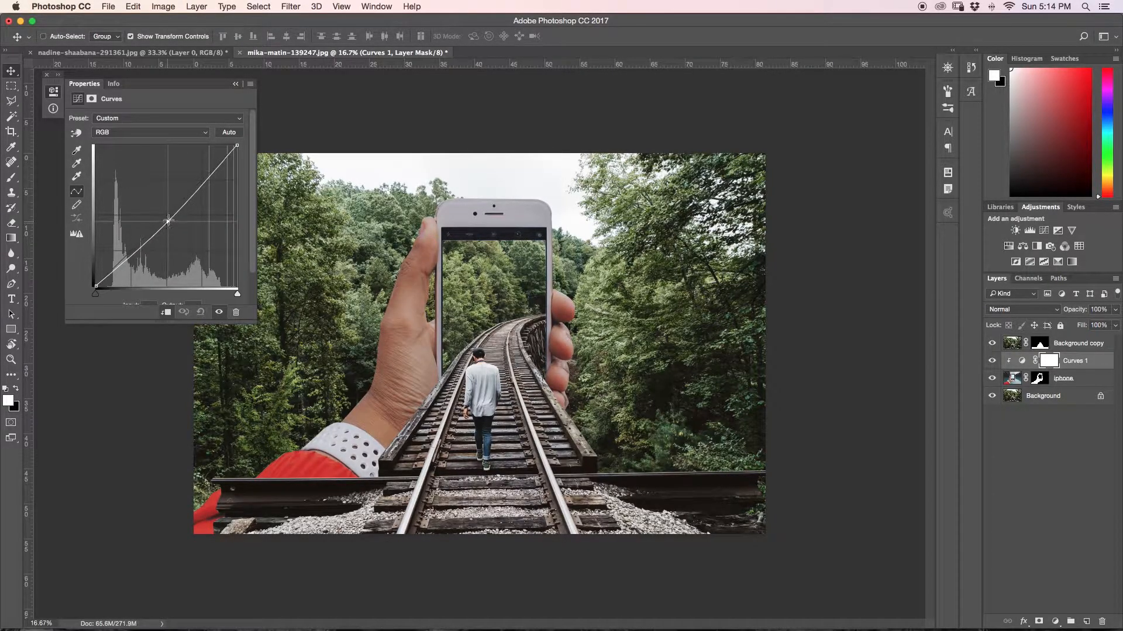
left_click_drag(169, 220, 200, 177)
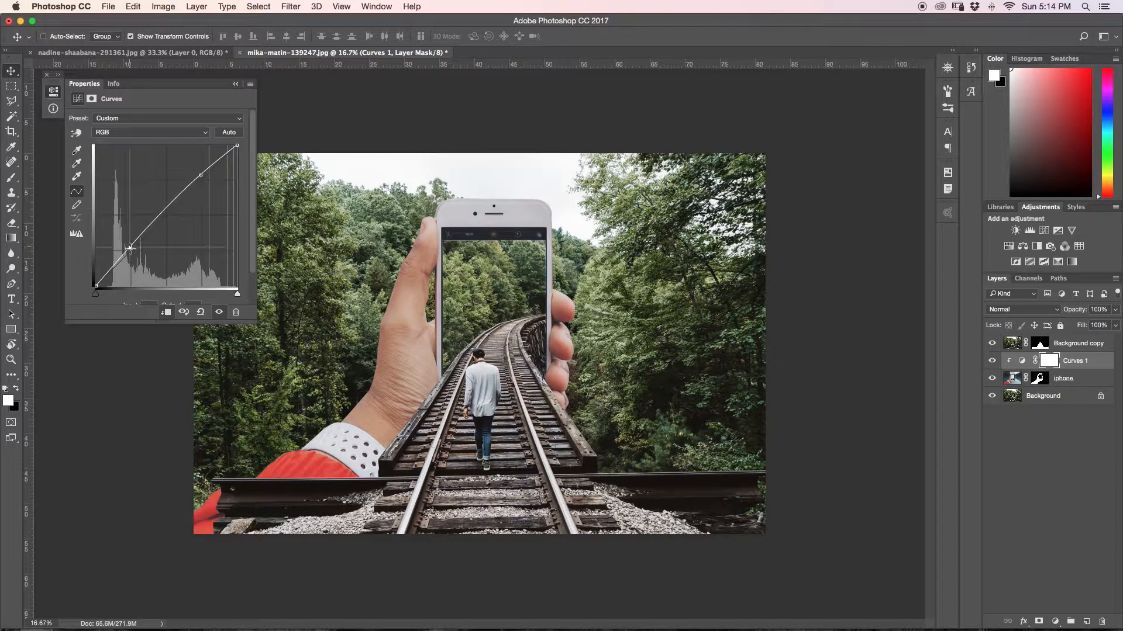
left_click_drag(130, 249, 129, 243)
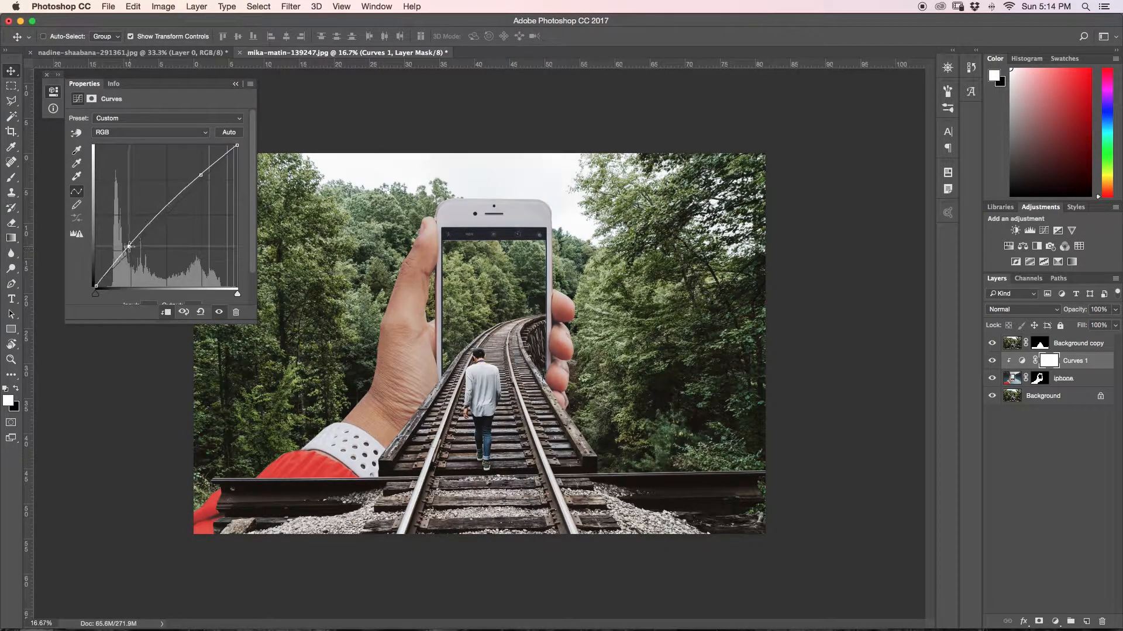
left_click_drag(130, 246, 131, 252)
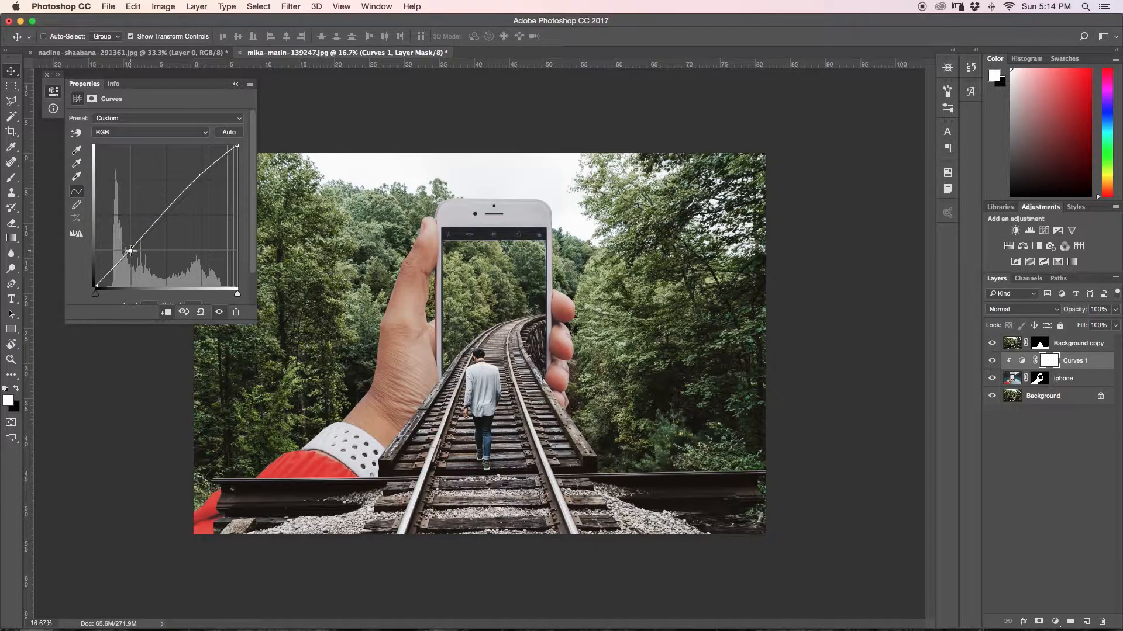
Slightly adjust the Blue, Green and Red channel curves of the hand's Curves layer.
left_click(150, 132)
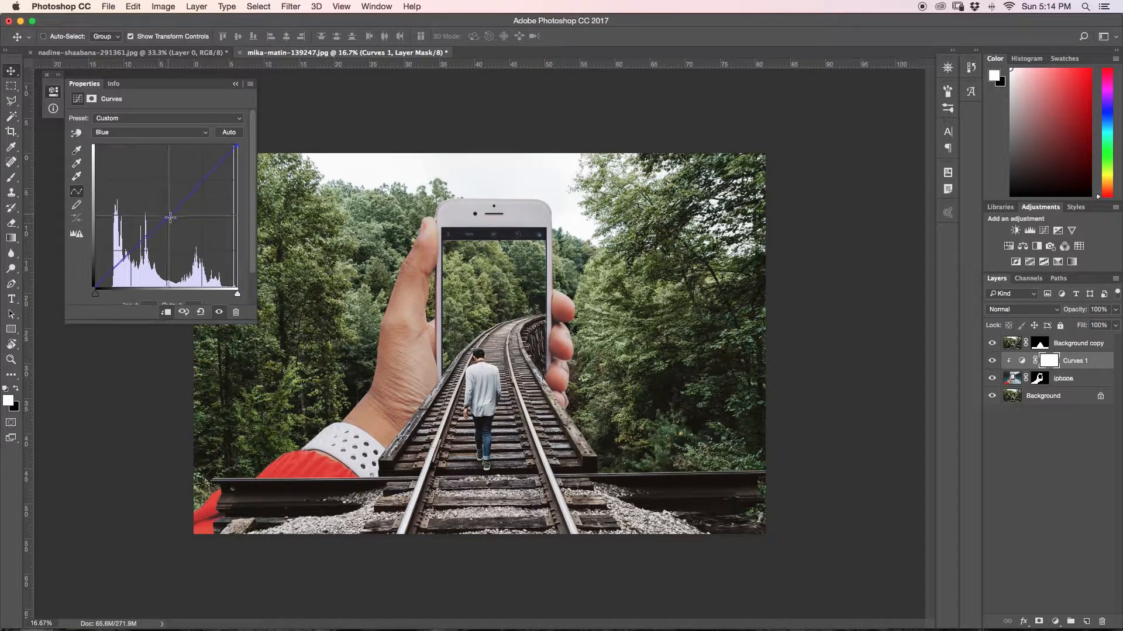
left_click_drag(170, 217, 165, 212)
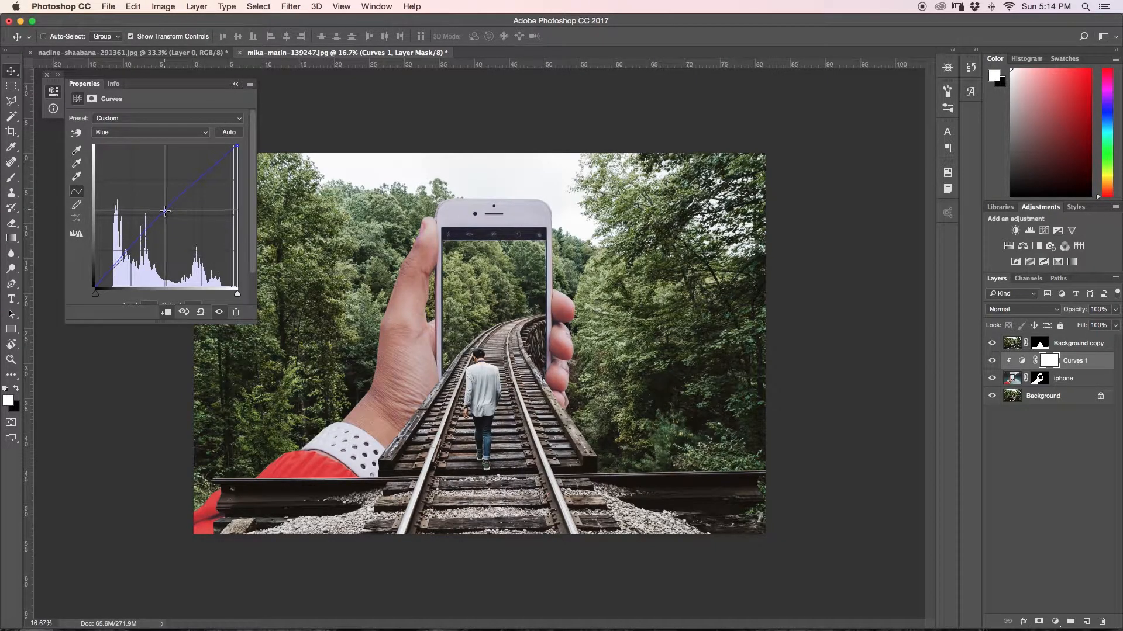
left_click(150, 132)
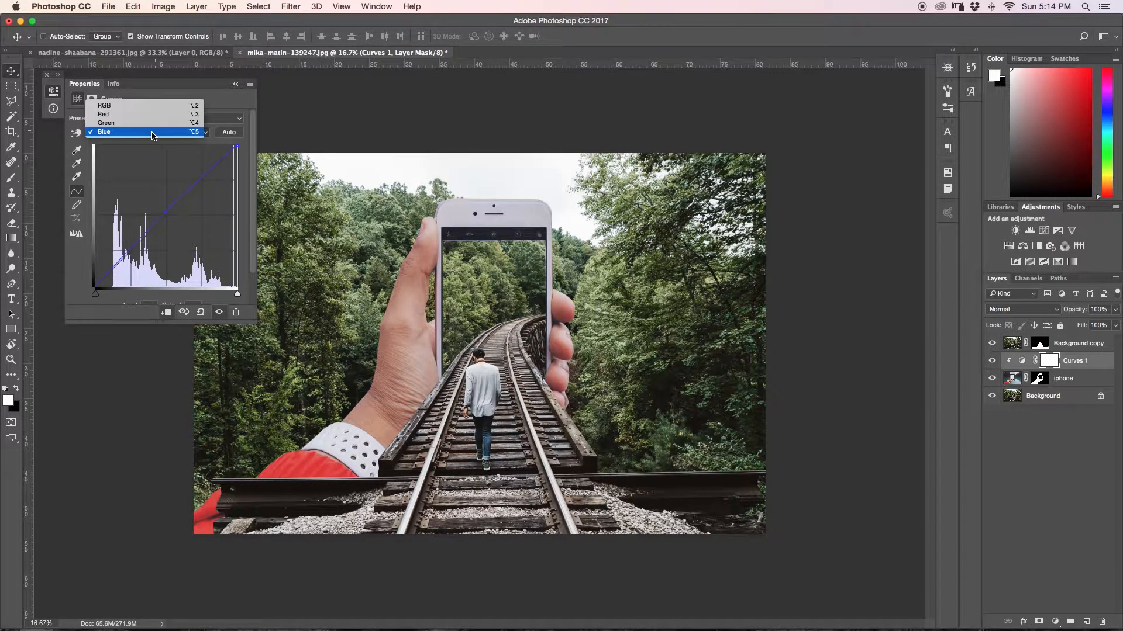
left_click(106, 122)
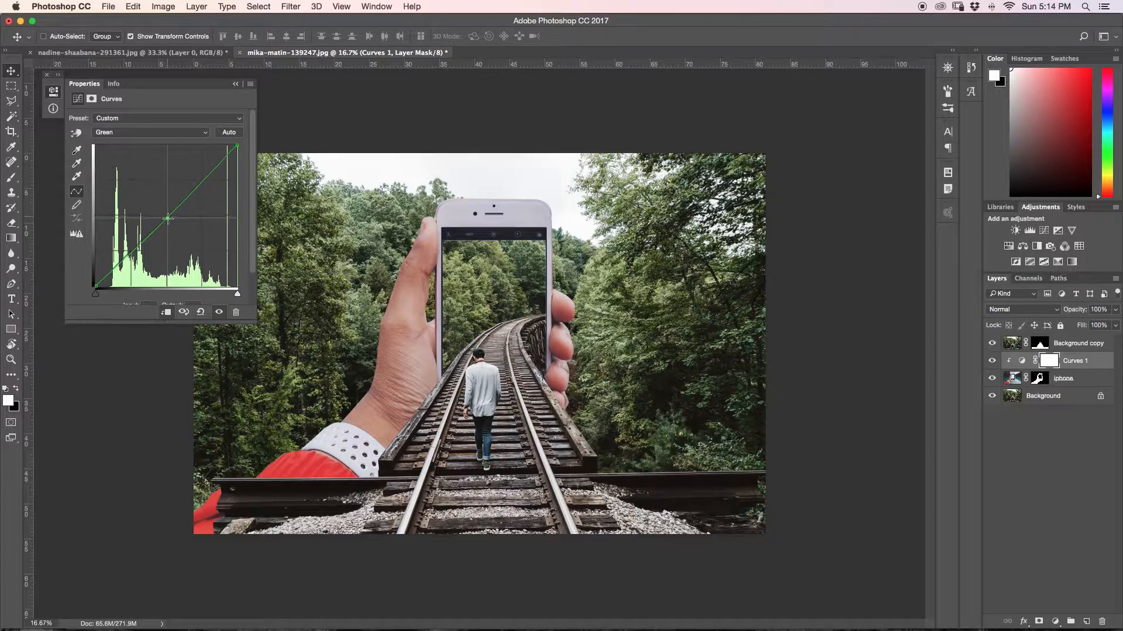
left_click_drag(168, 218, 164, 213)
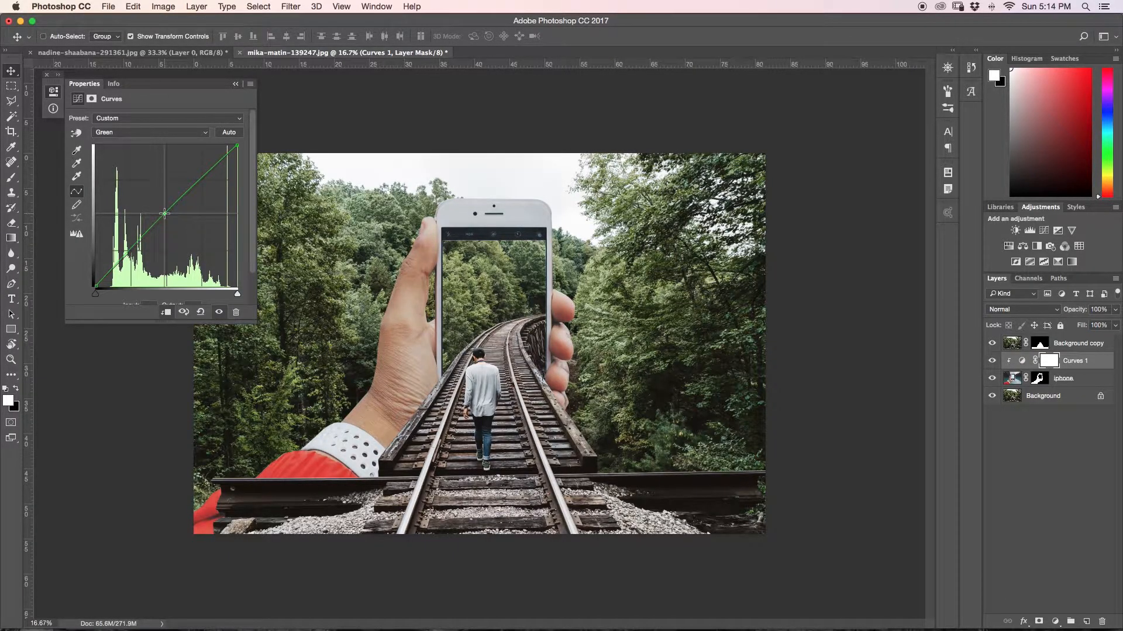
left_click(150, 132)
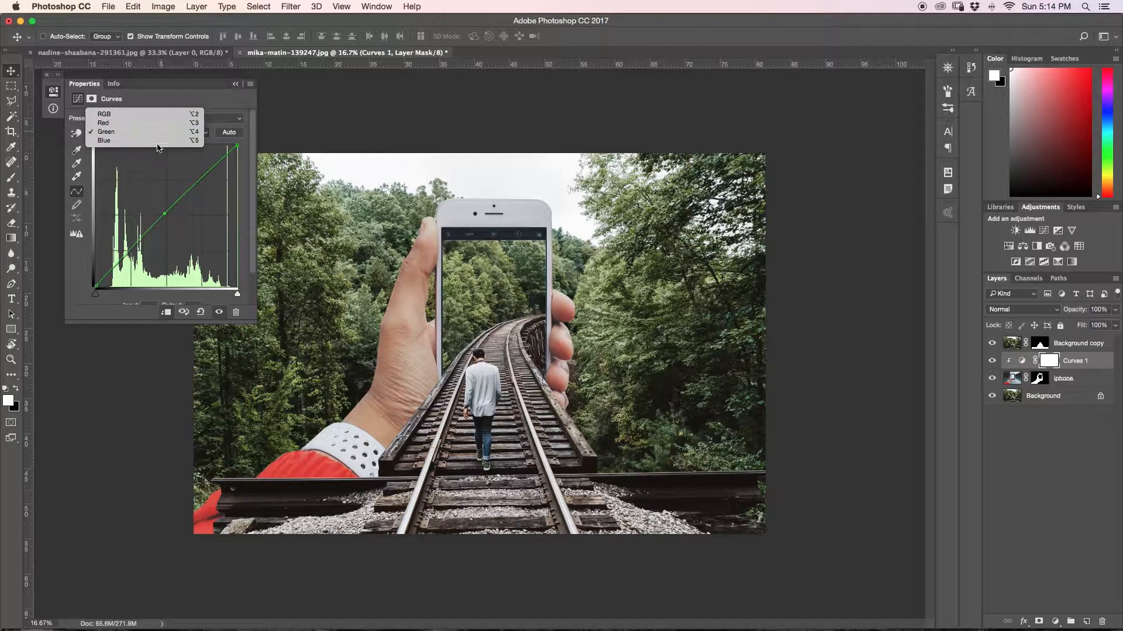
left_click(103, 124)
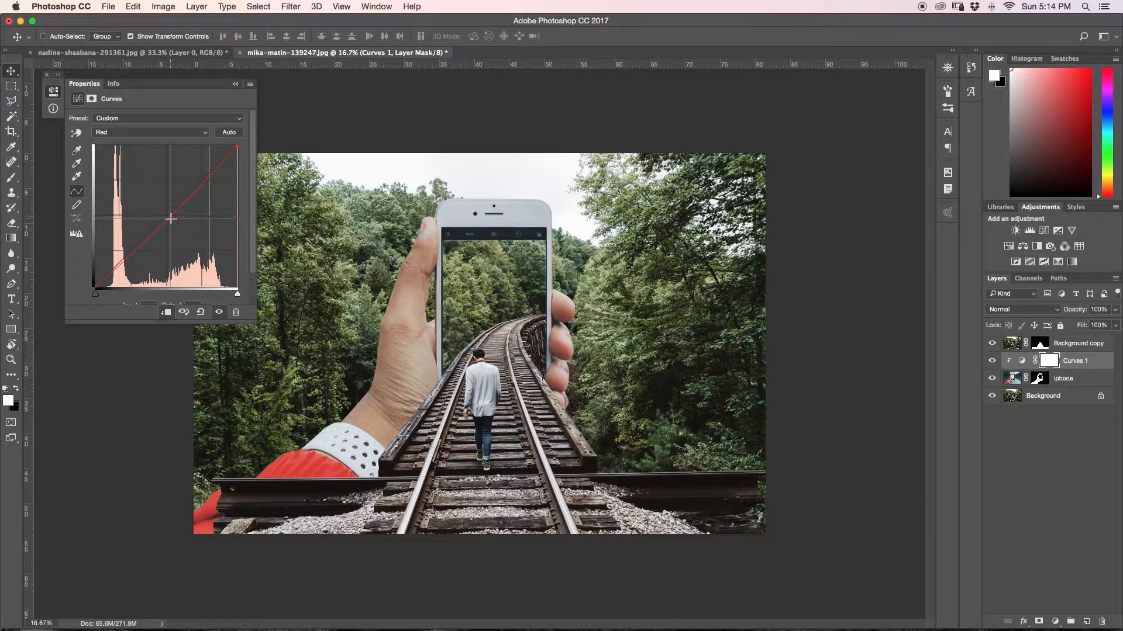
left_click_drag(170, 220, 165, 215)
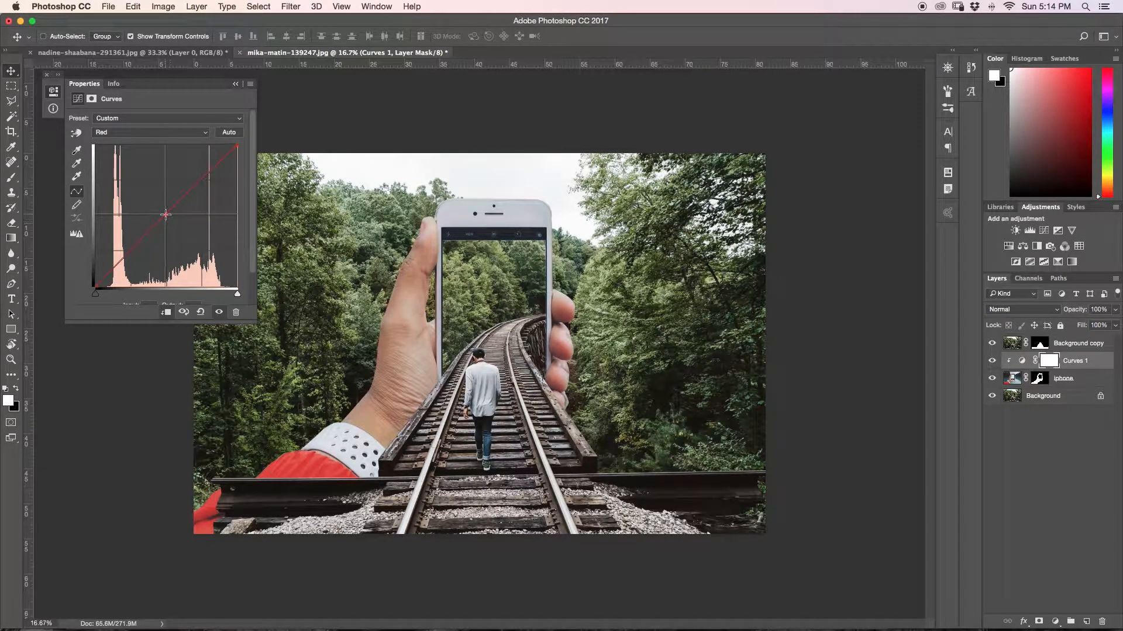
left_click_drag(166, 214, 163, 215)
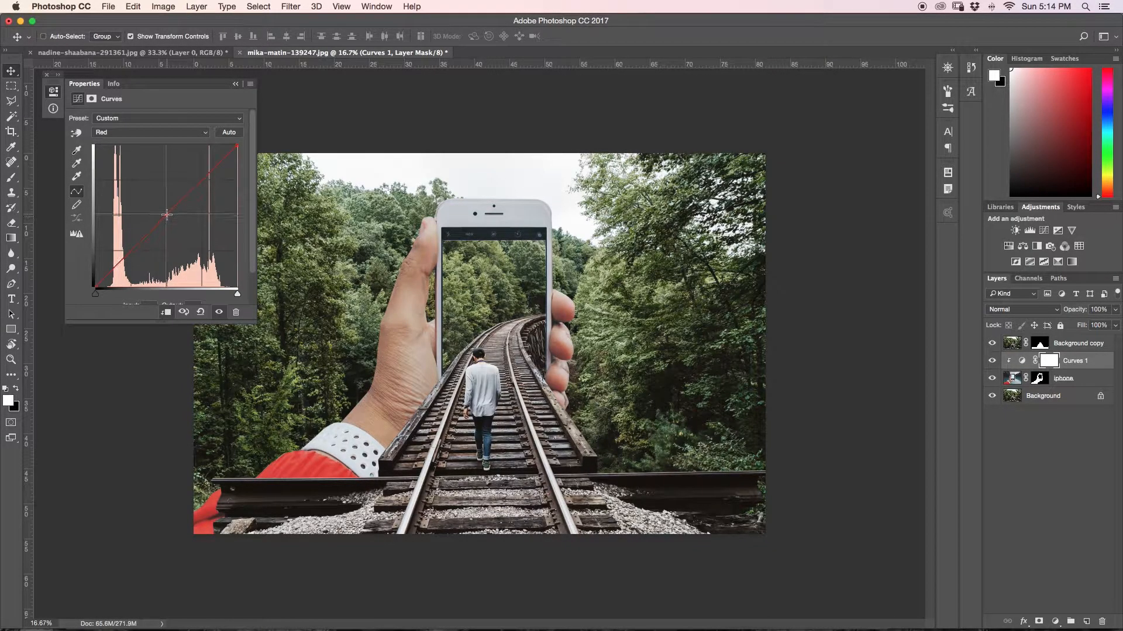
left_click(236, 84)
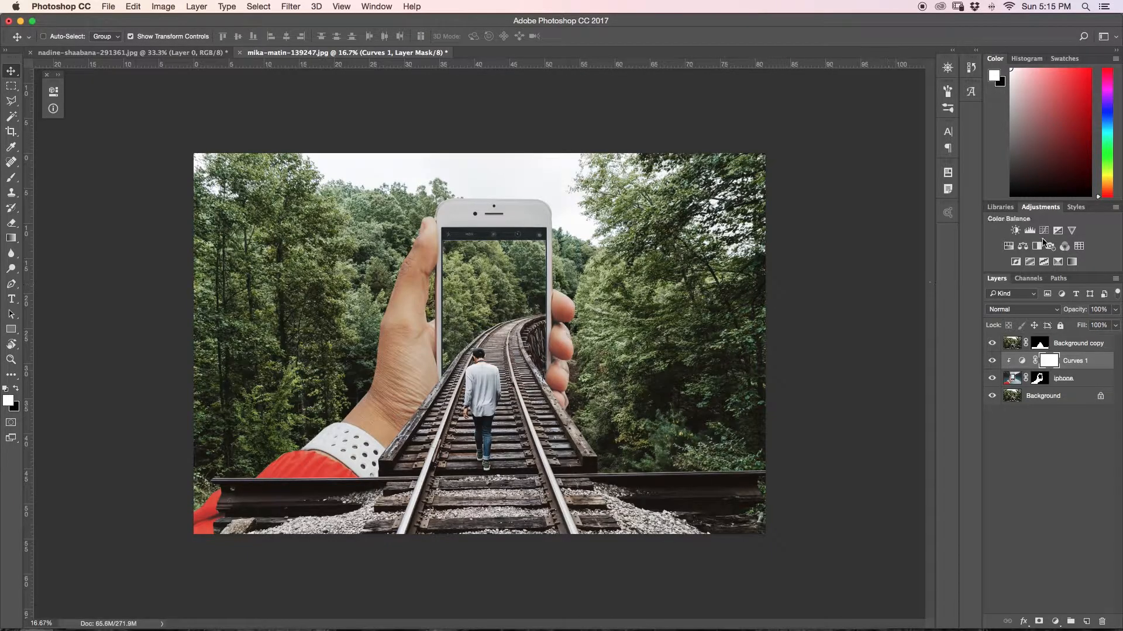
Add a clipped Hue/Saturation layer and set Hue to about +43, turning the cuff yellow.
left_click(1029, 230)
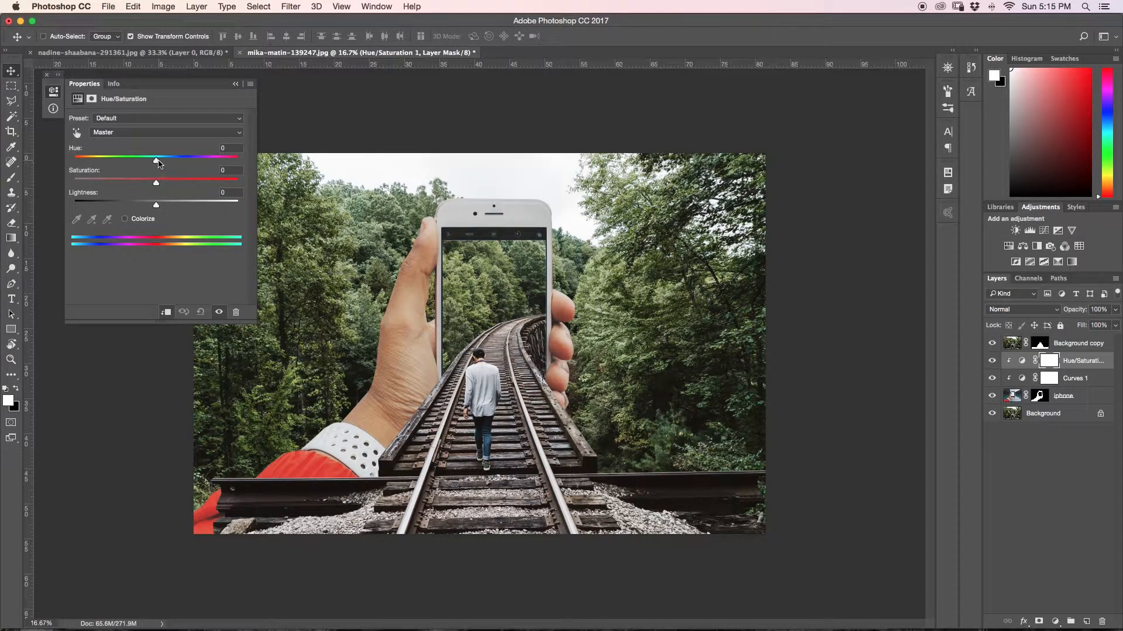
left_click_drag(156, 157, 121, 157)
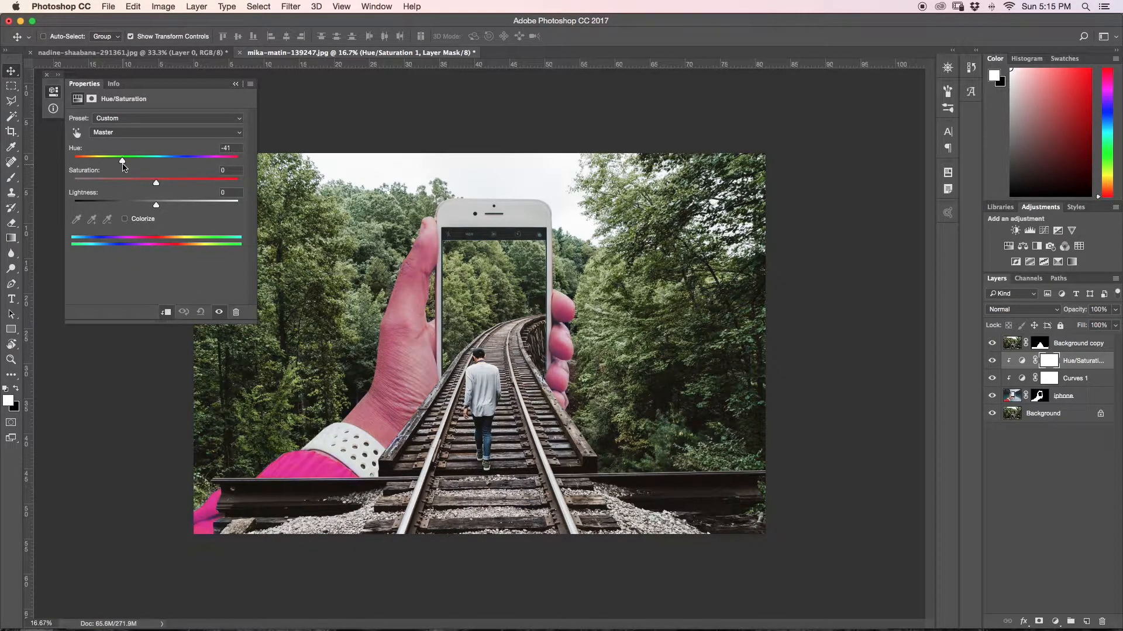
left_click_drag(122, 157, 73, 157)
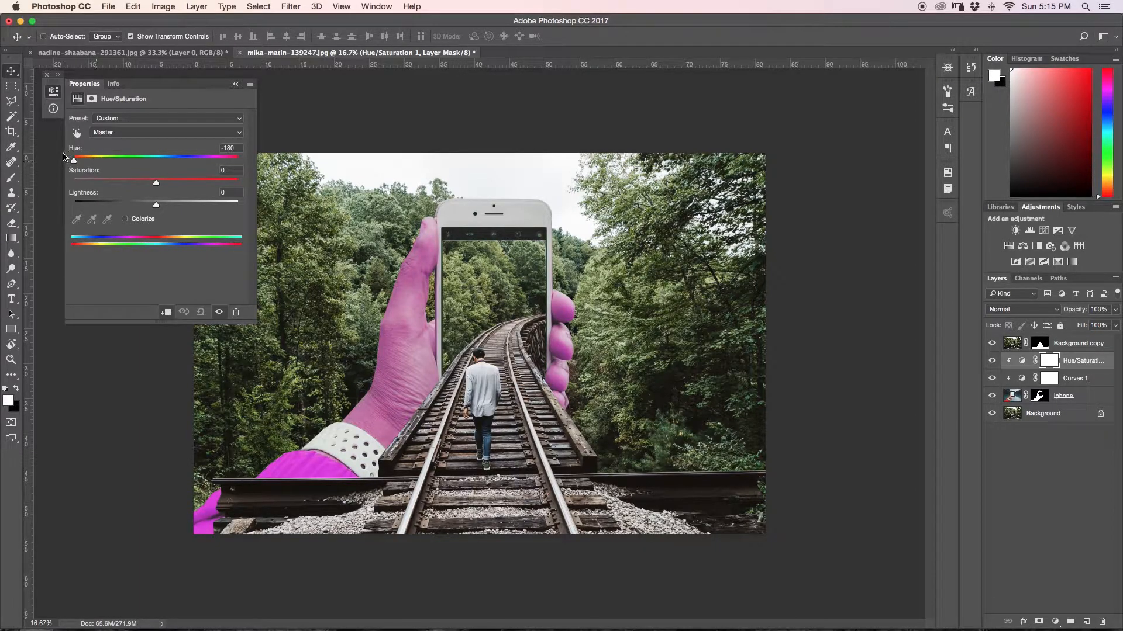
left_click_drag(73, 157, 79, 156)
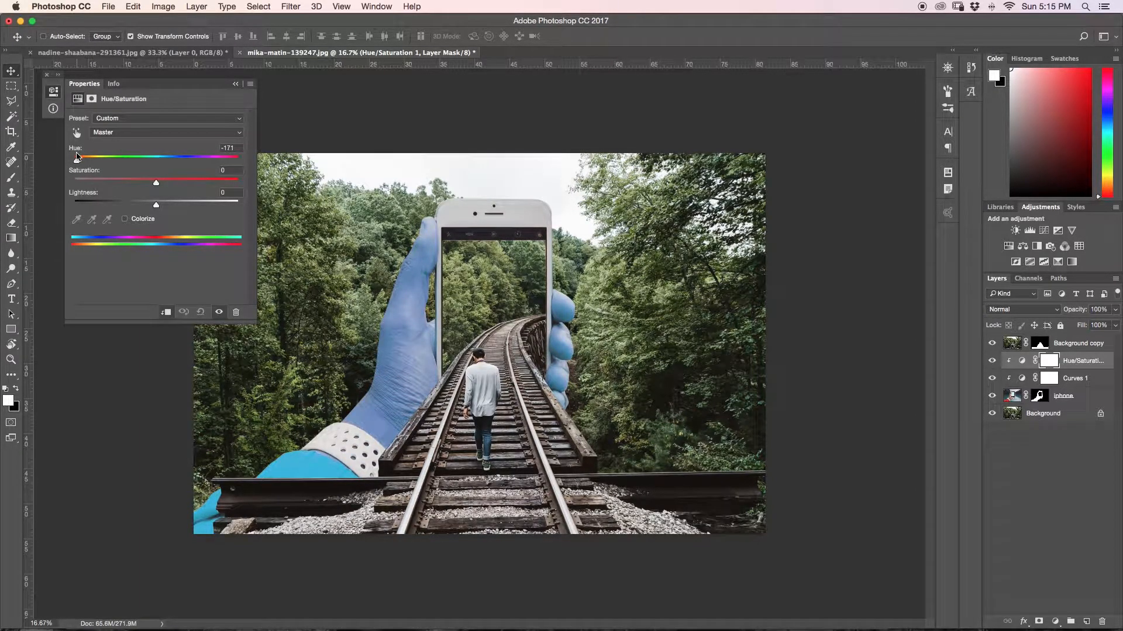
left_click_drag(77, 157, 152, 157)
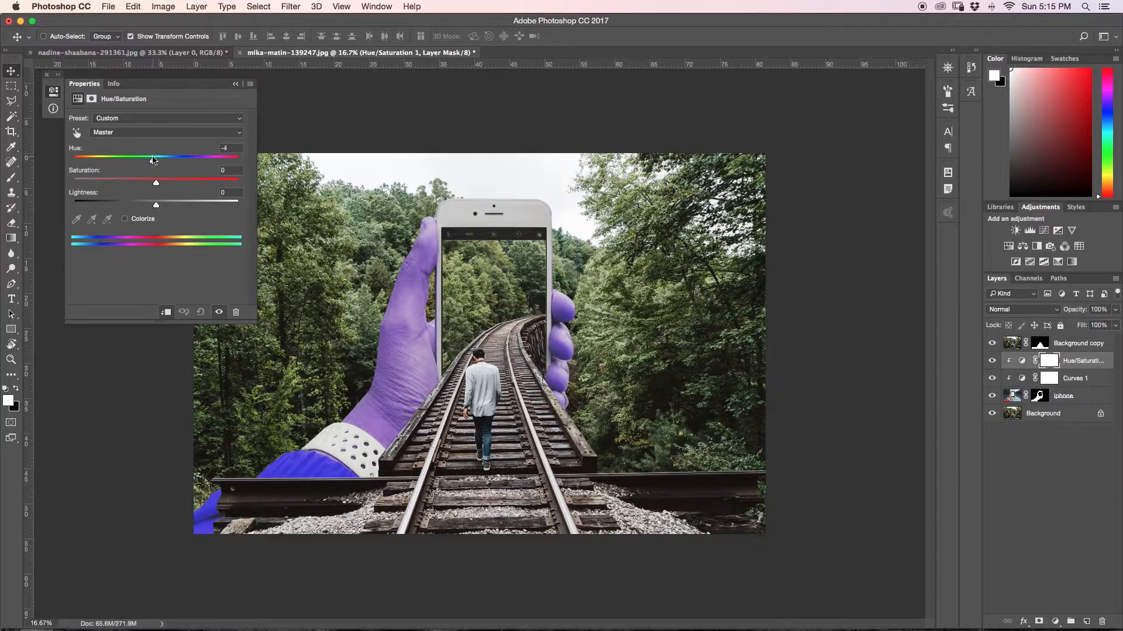
left_click_drag(151, 157, 181, 157)
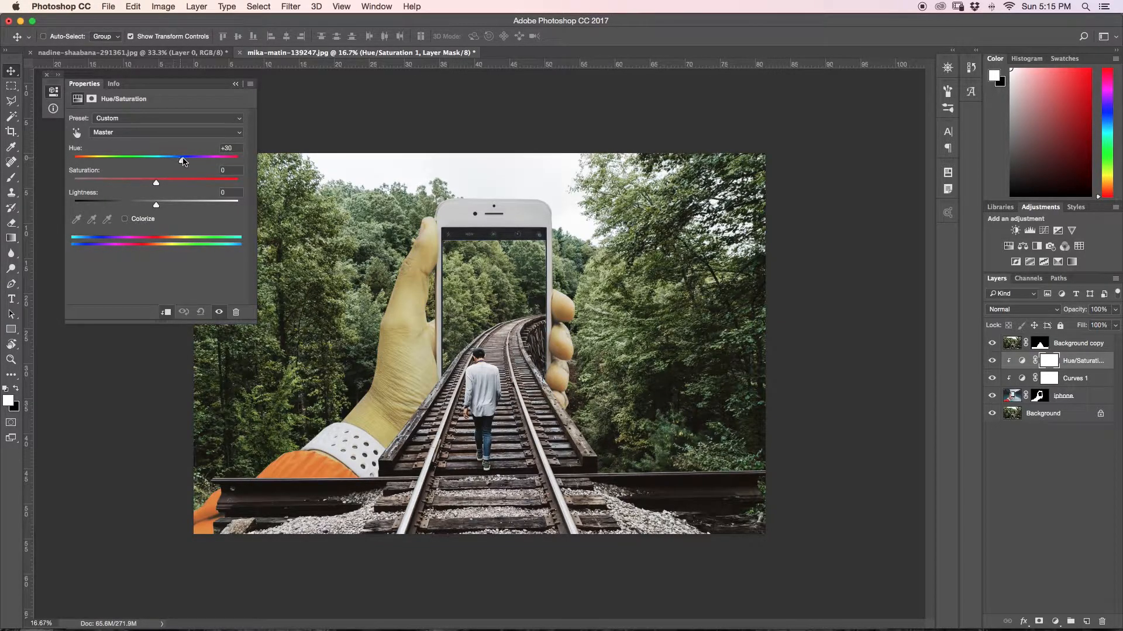
left_click_drag(182, 156, 191, 156)
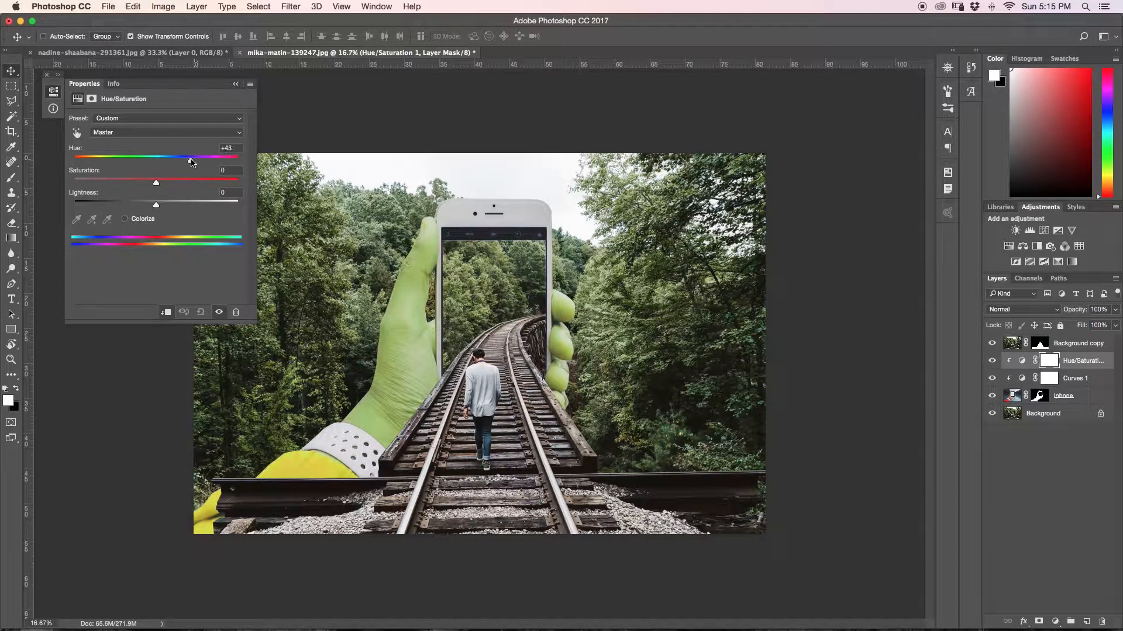
left_click_drag(190, 157, 189, 156)
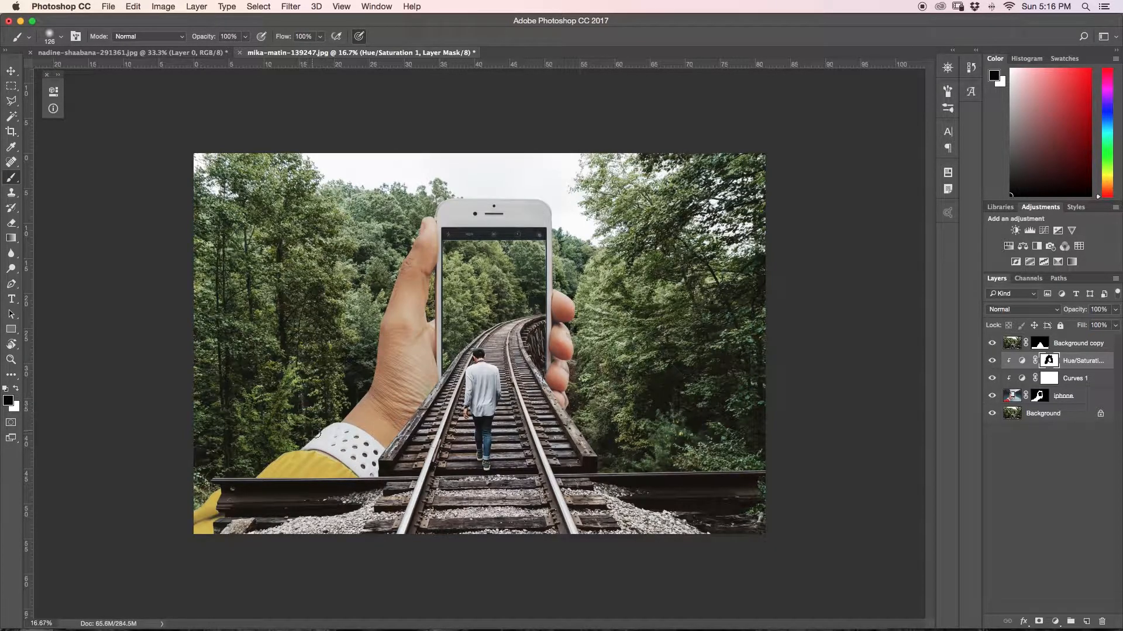
Toggle the Hue/Saturation layer's visibility to compare the masked yellow cuff with the original.
left_click(992, 377)
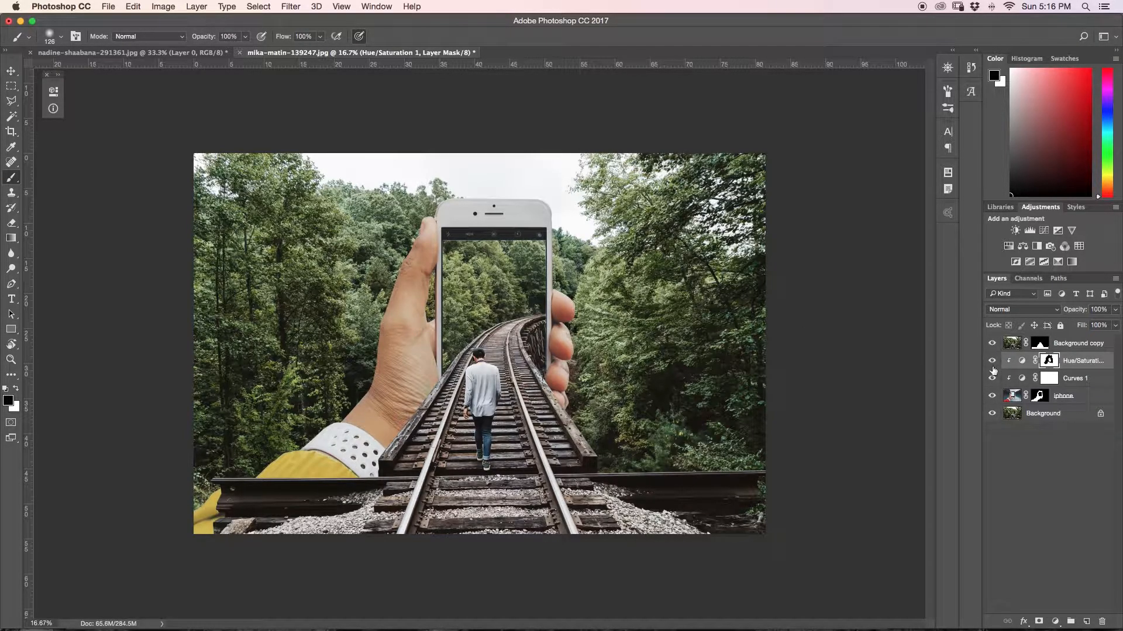
left_click(992, 360)
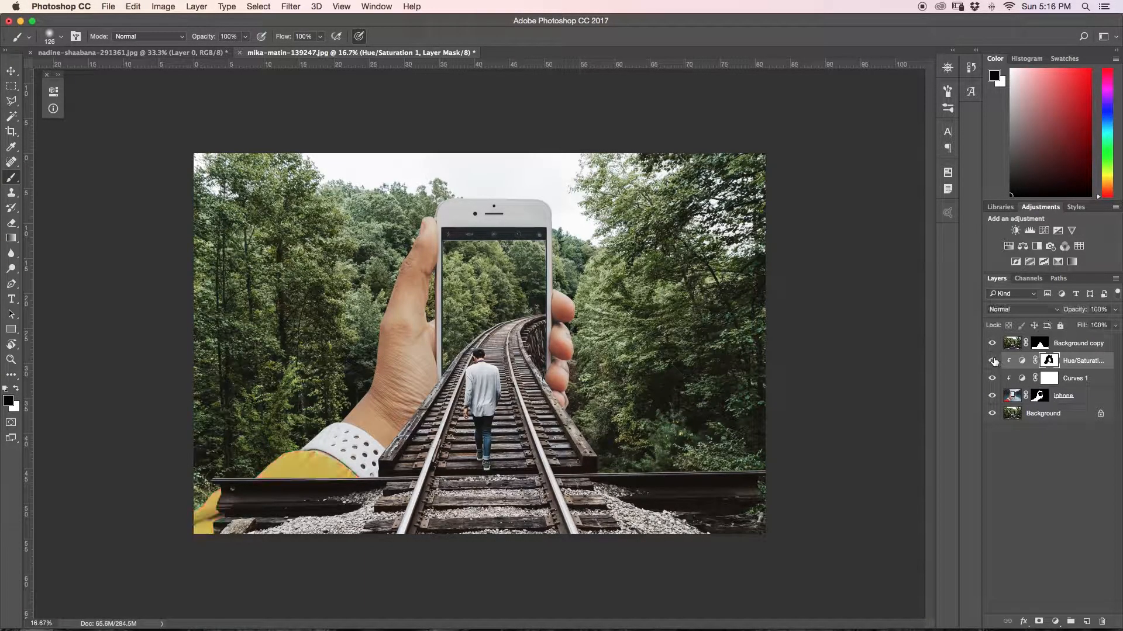
left_click(992, 360)
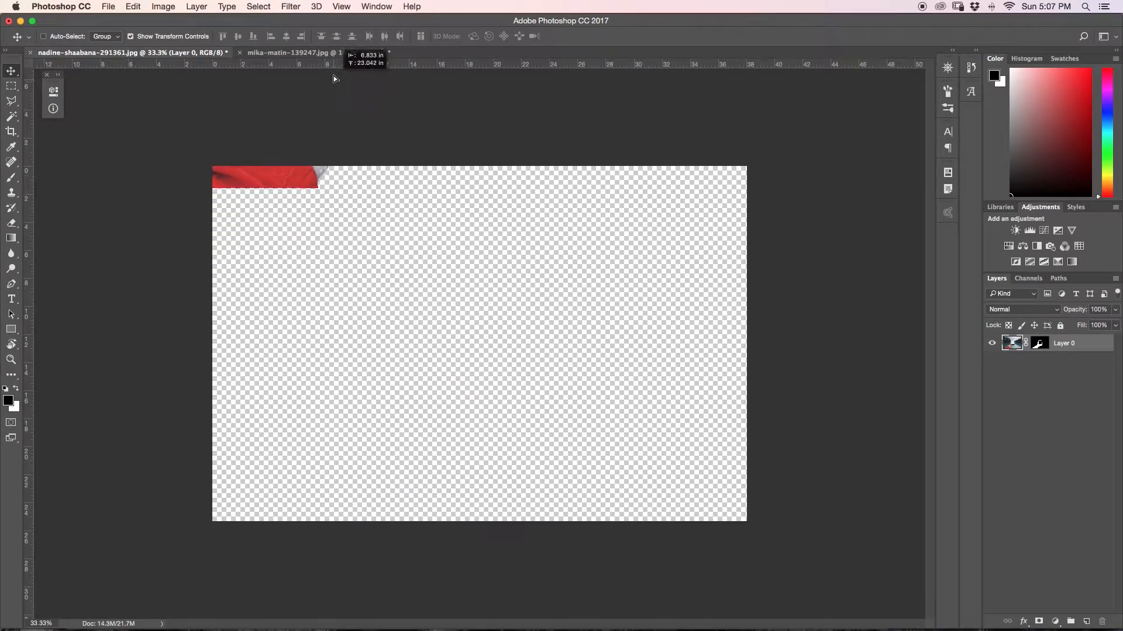
Switch document tabs, hide Background to view the isolated trestle, and lower the Curves shadows.
left_click(292, 52)
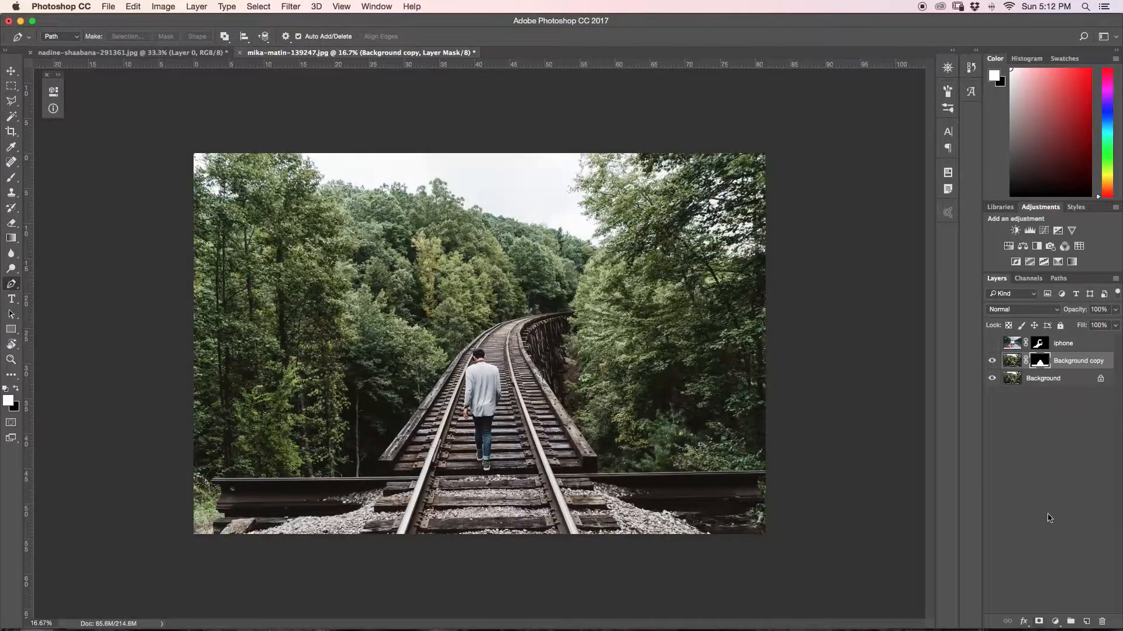
left_click(992, 378)
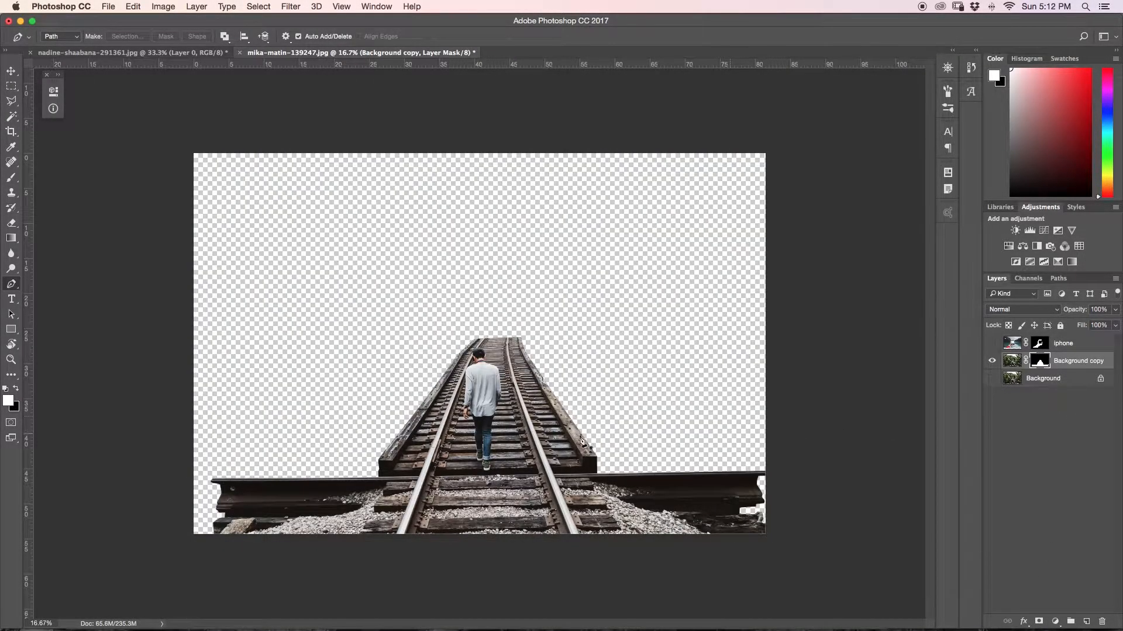
mouse_move(666, 537)
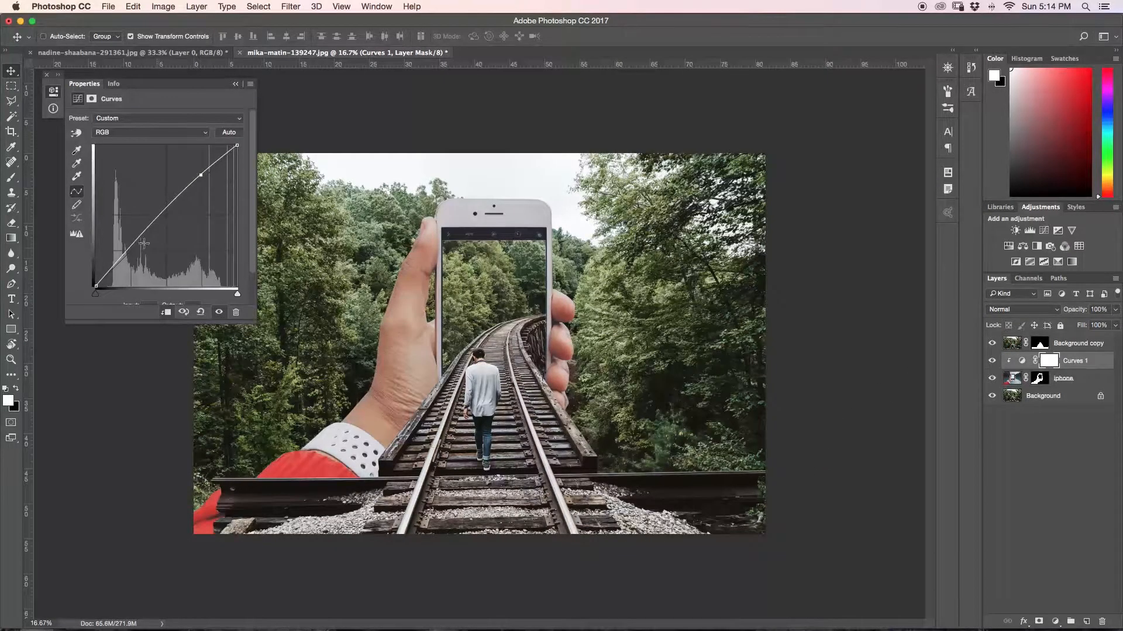
left_click_drag(143, 244, 131, 253)
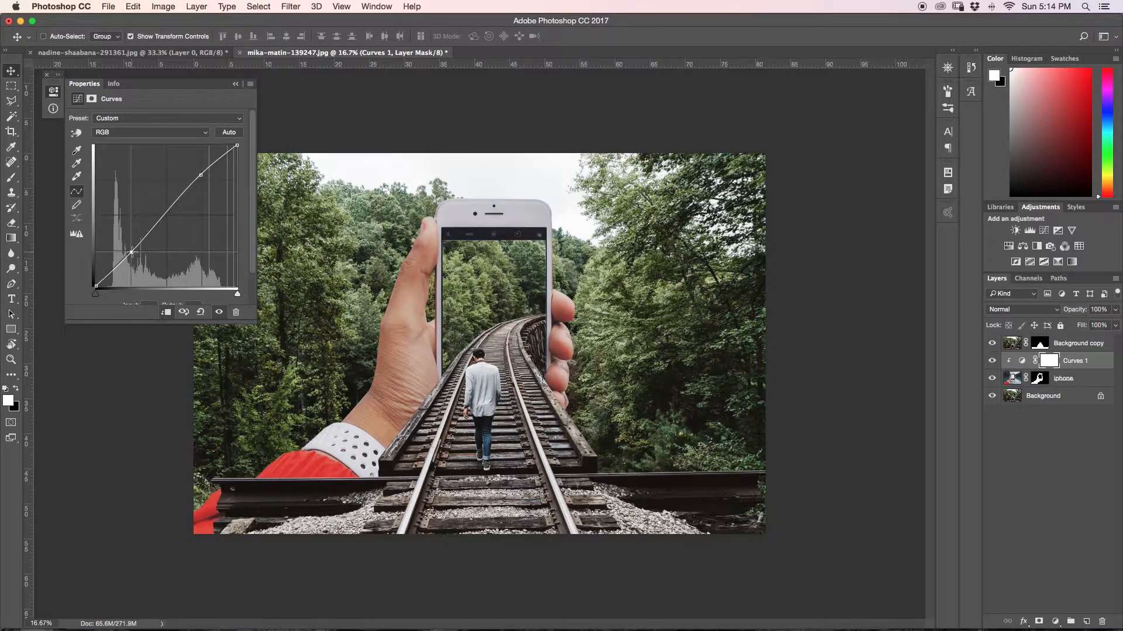